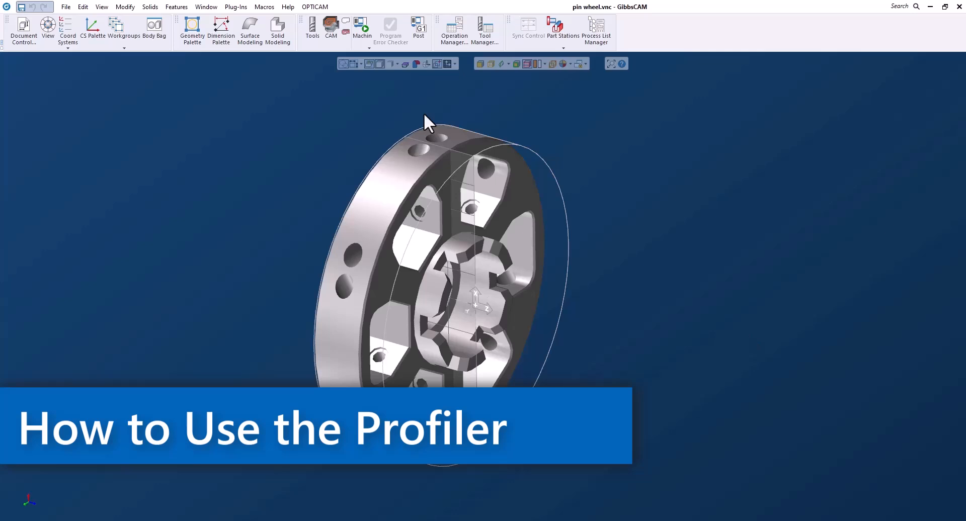
mouse_move(676, 261)
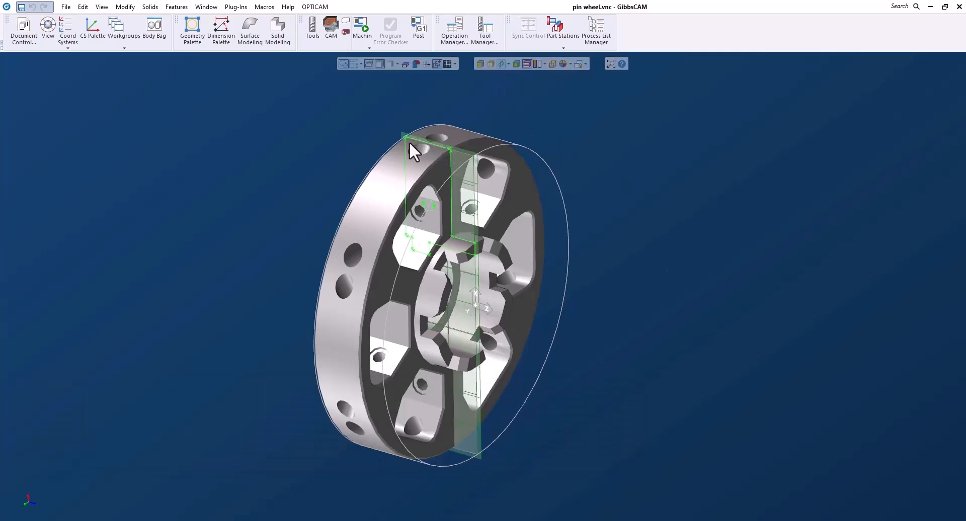
mouse_move(442, 156)
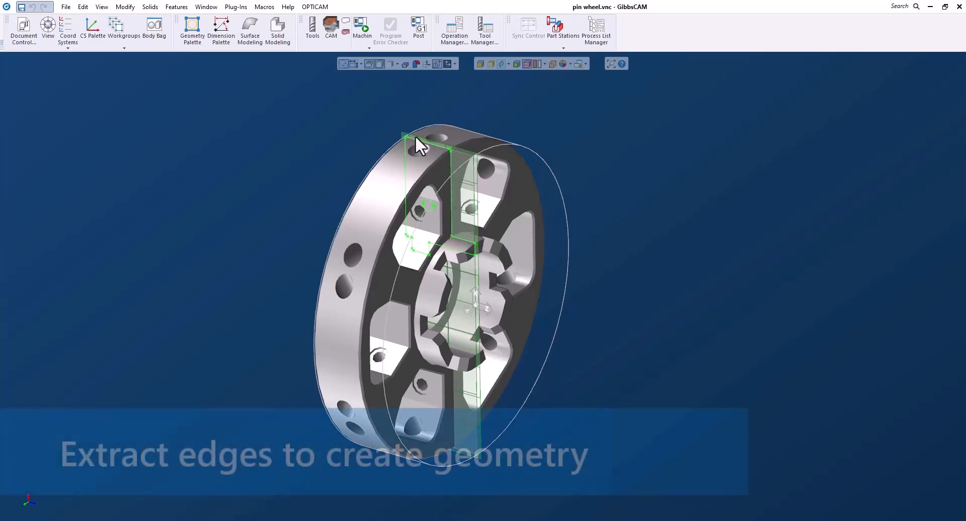
mouse_move(573, 223)
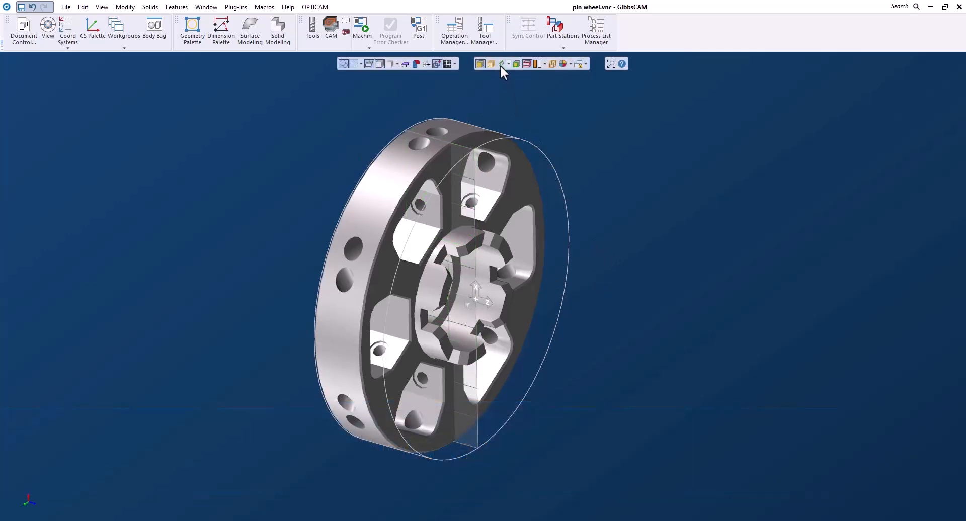
Step: Show the profile slice through the pin wheel and review the slice display options
click(503, 63)
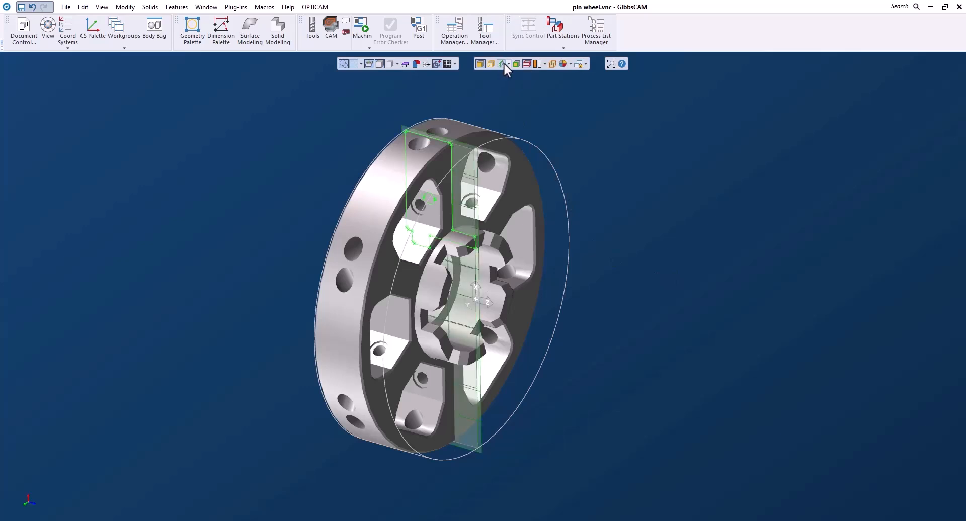
click(504, 64)
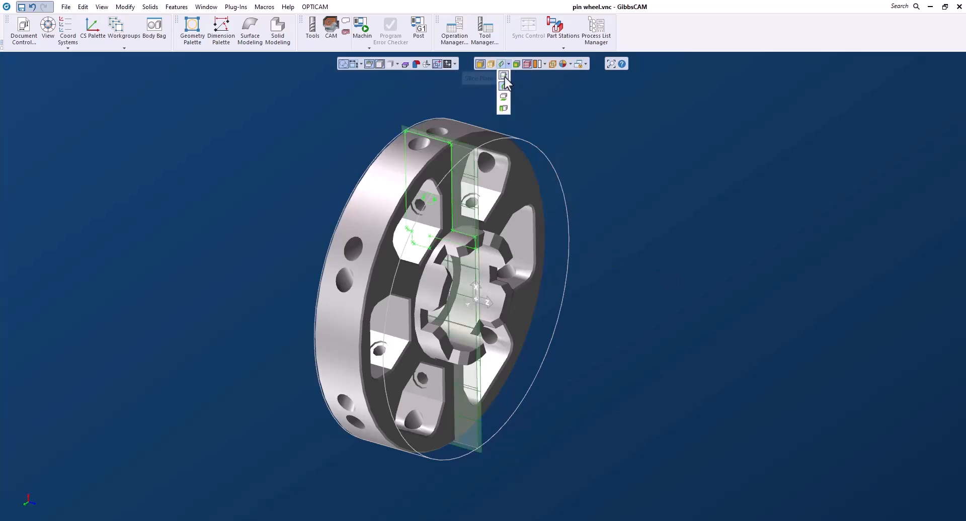
mouse_move(505, 76)
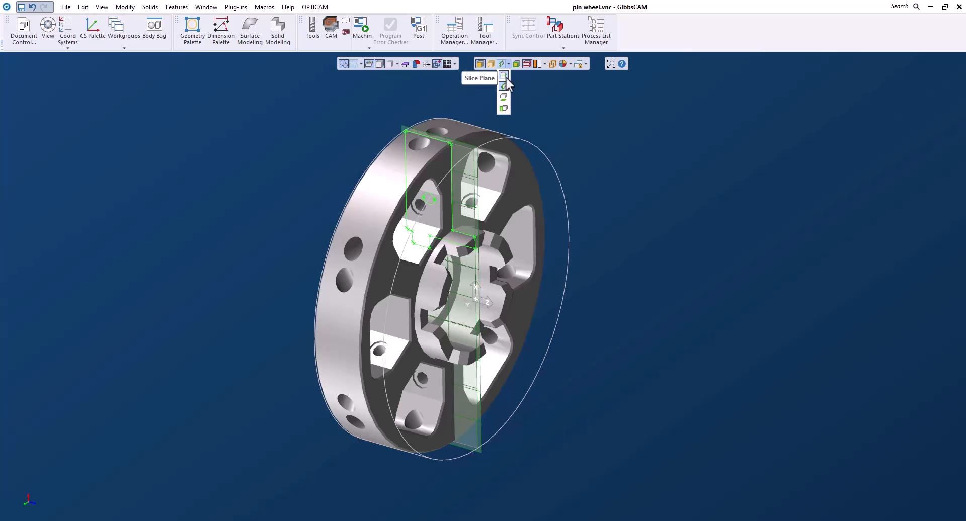
mouse_move(504, 86)
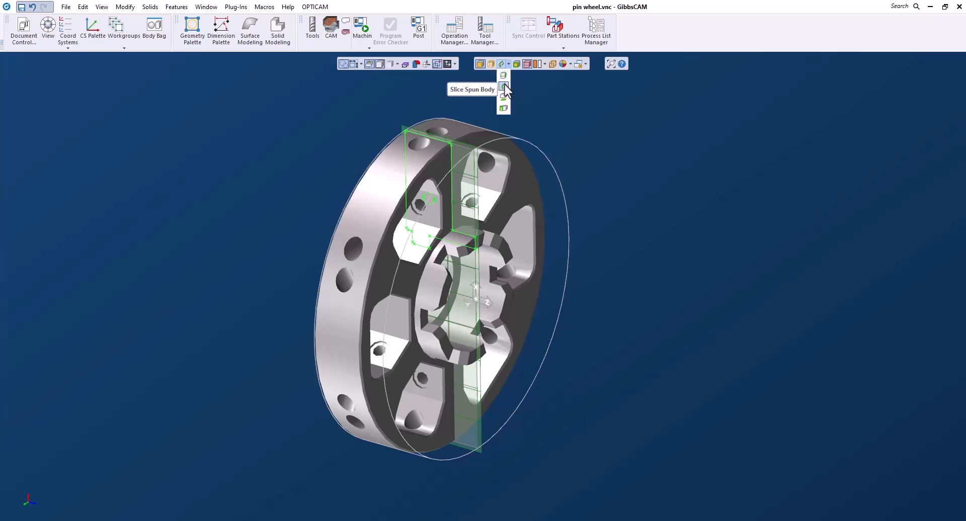
mouse_move(503, 97)
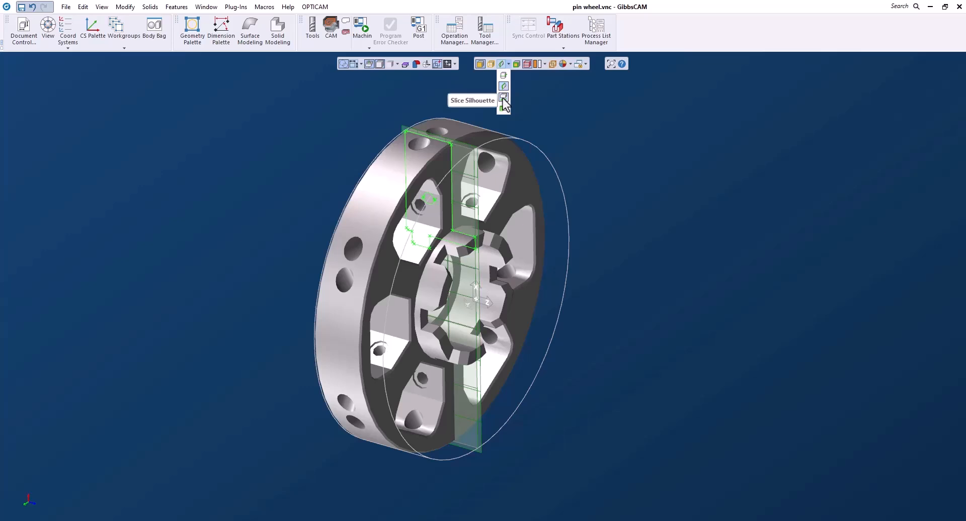
mouse_move(506, 114)
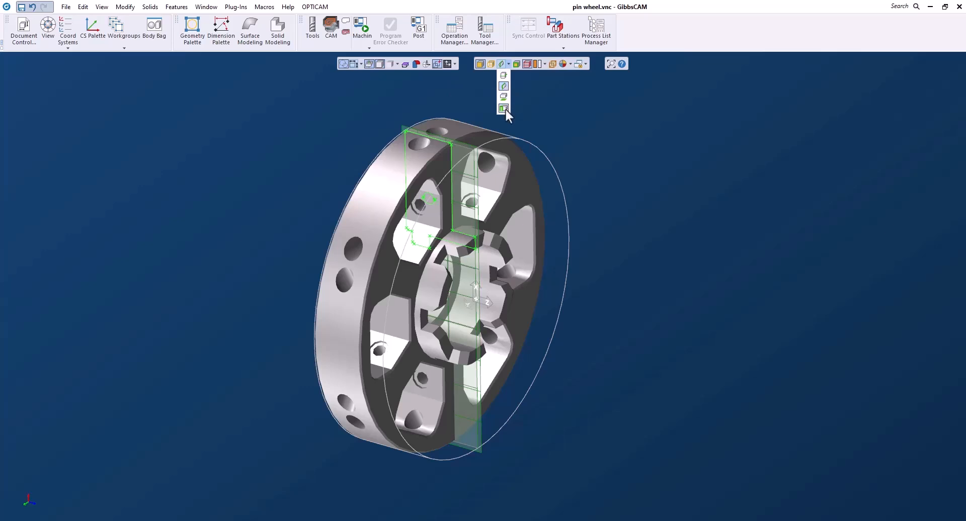
mouse_move(516, 86)
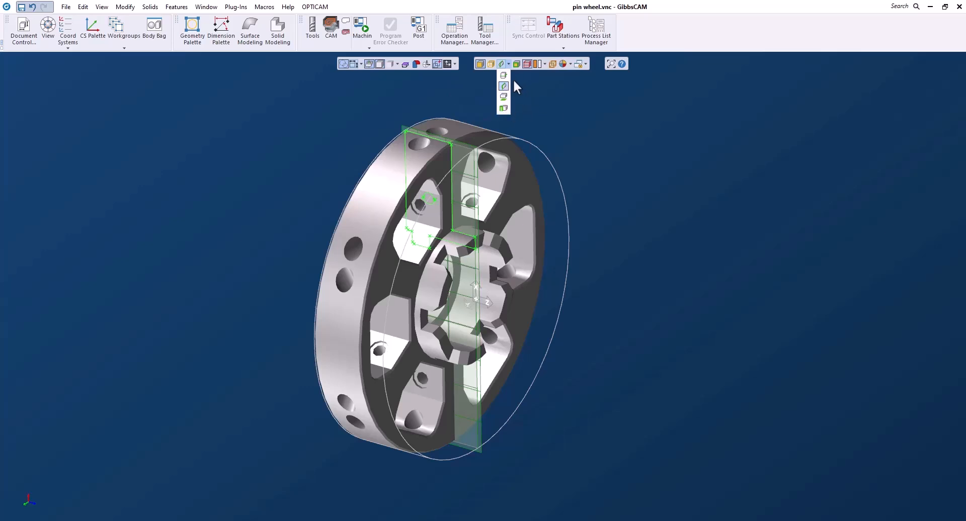
mouse_move(504, 86)
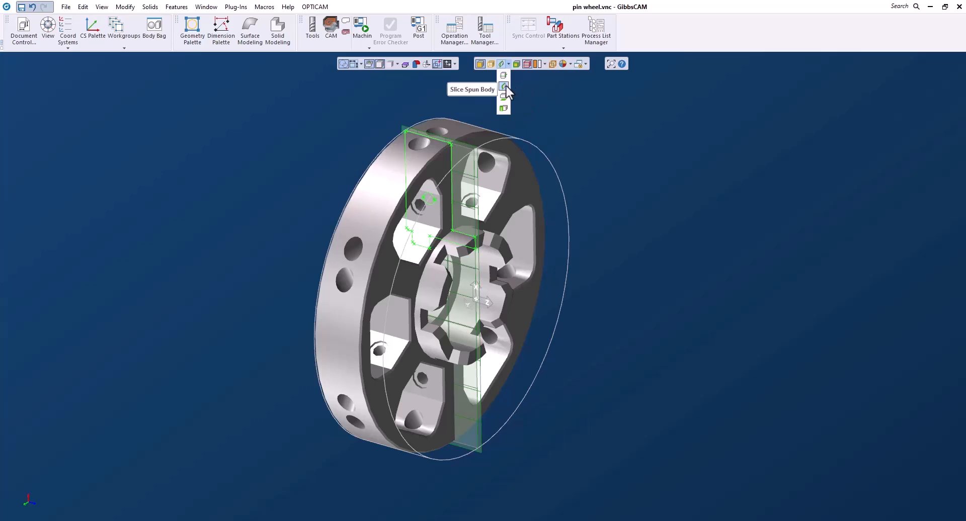
mouse_move(533, 109)
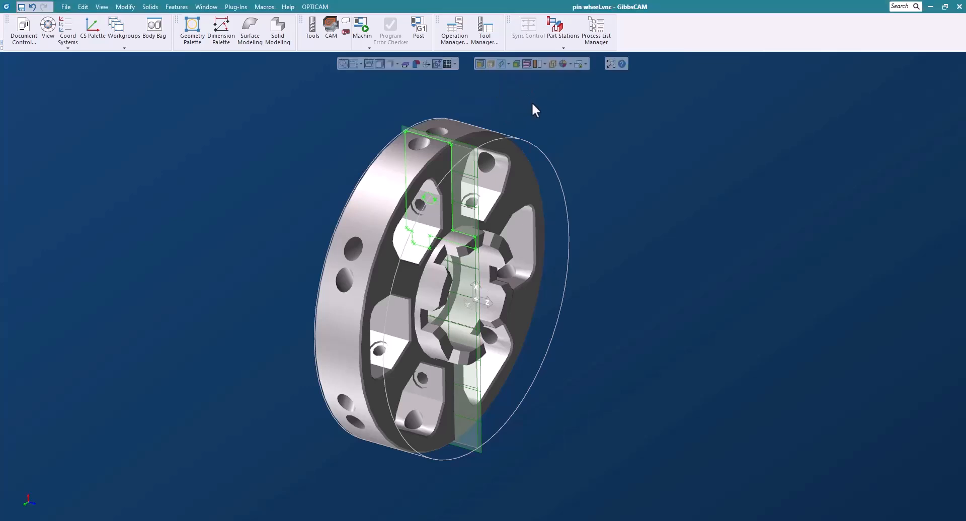
mouse_move(590, 257)
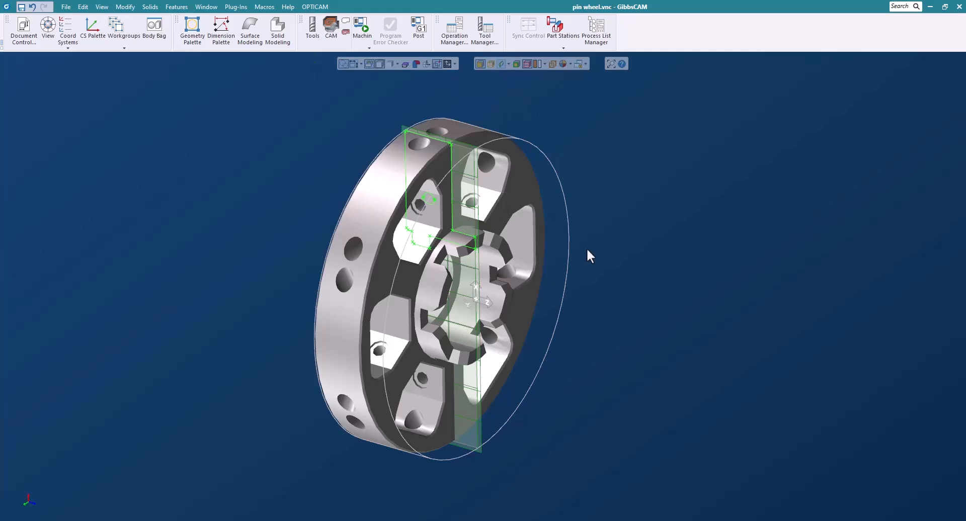
mouse_move(439, 146)
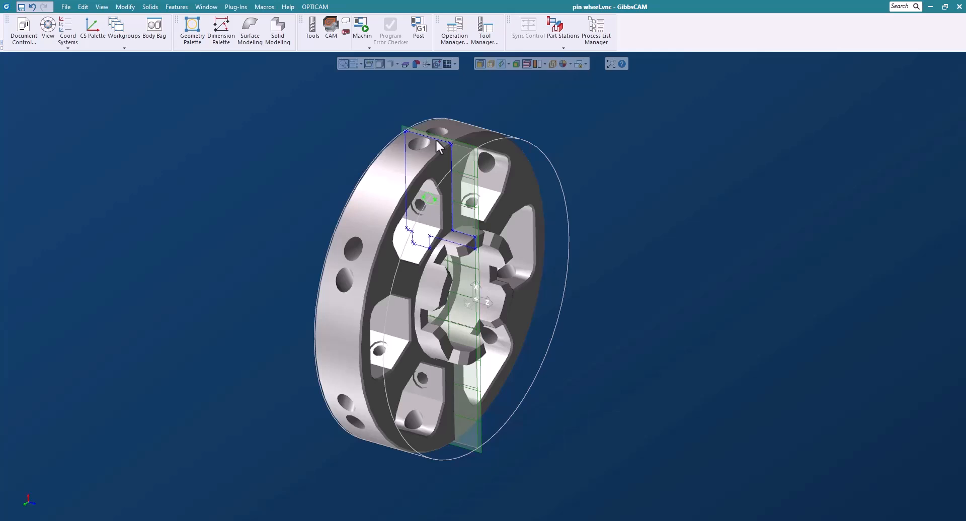
mouse_move(550, 194)
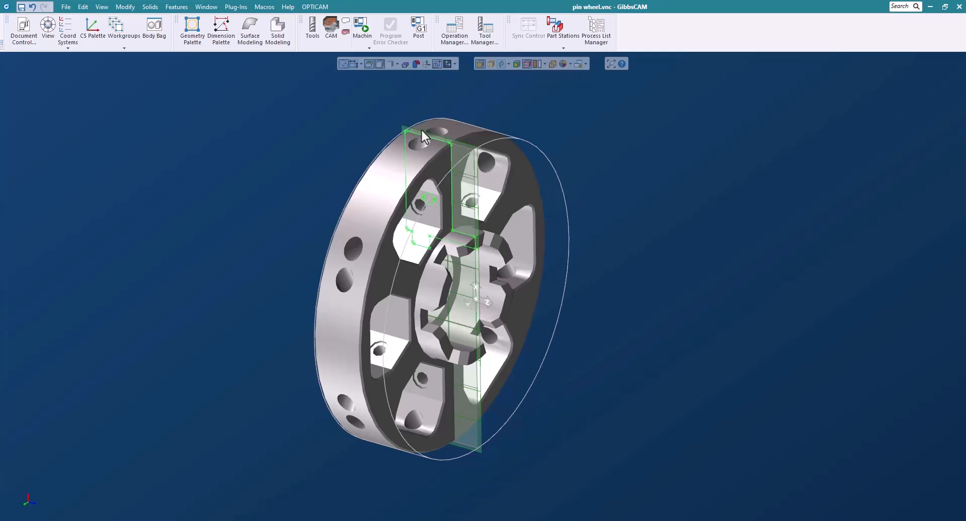
mouse_move(530, 206)
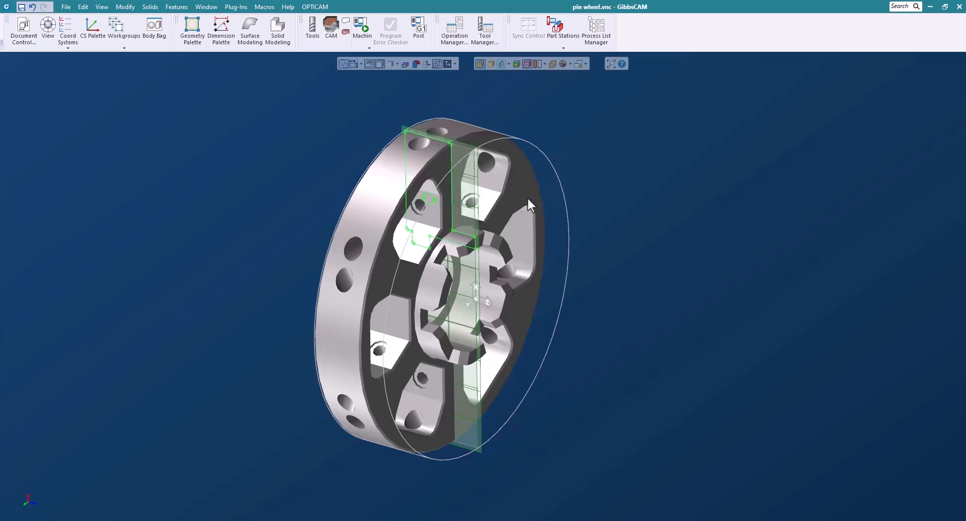
mouse_move(571, 223)
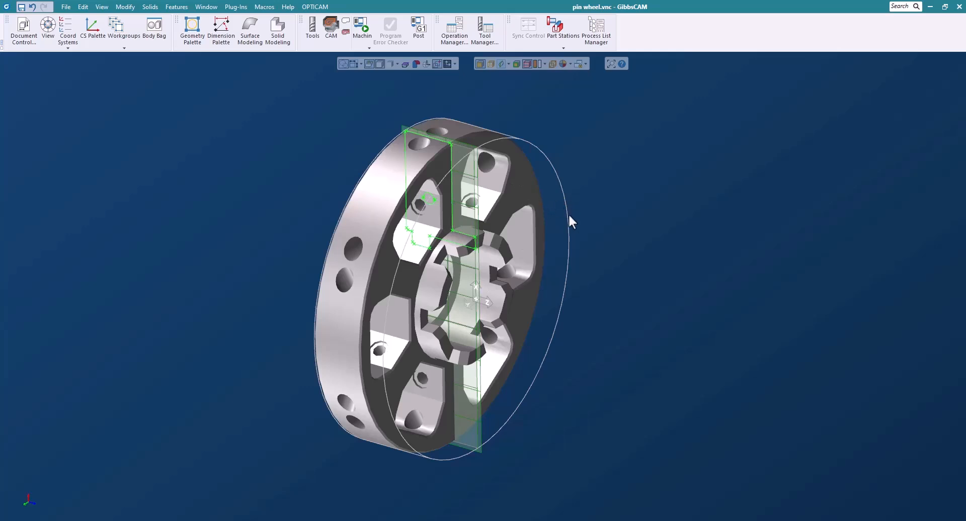
Step: Extract the slice profile as standalone geometry via Extract Profile and confirm with Done
right_click(427, 144)
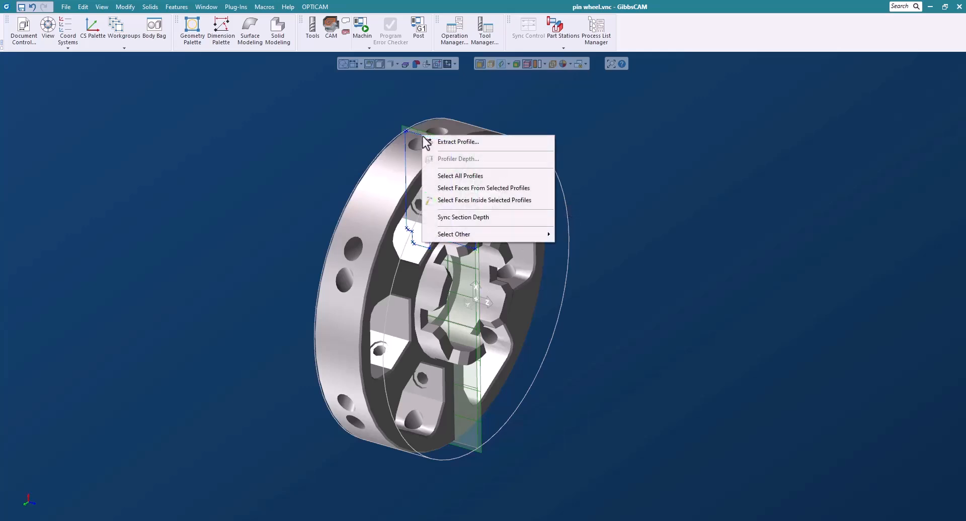
click(458, 142)
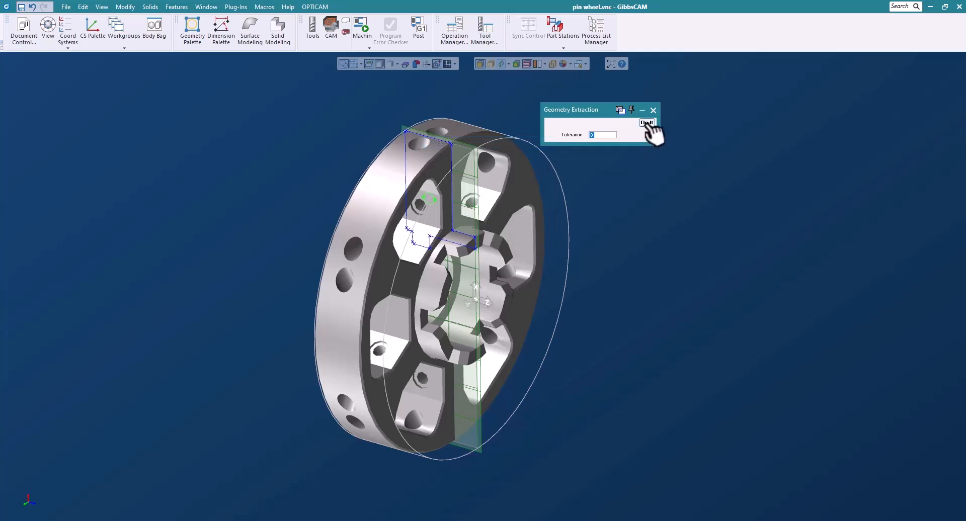
click(647, 122)
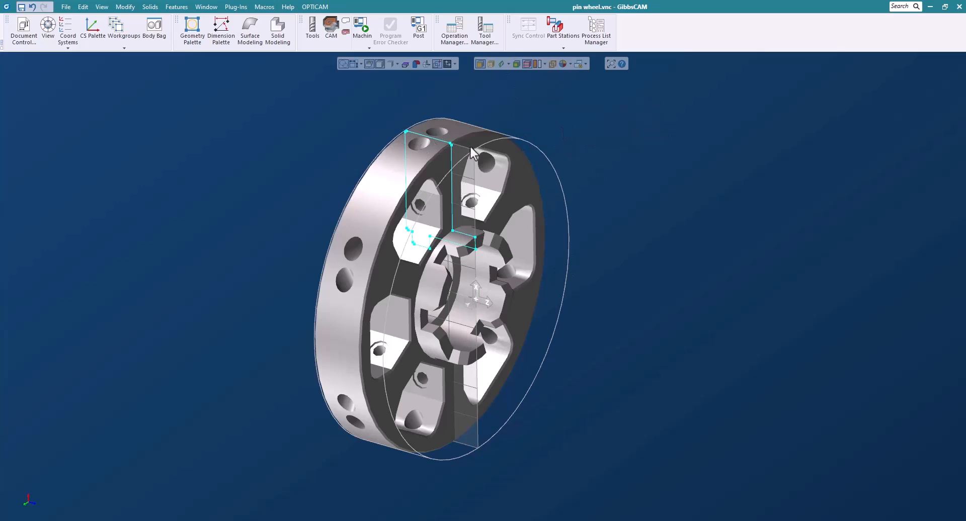
mouse_move(398, 125)
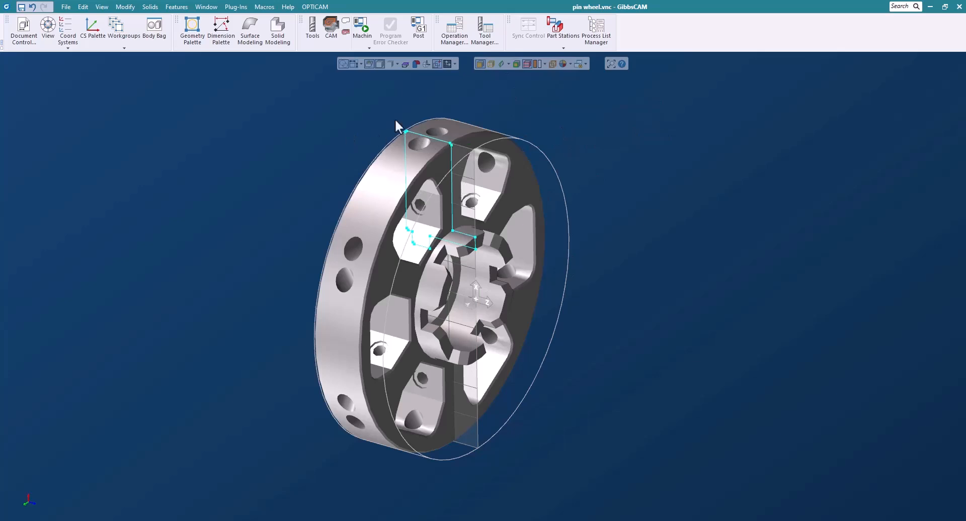
Step: Create a 360° revolved solid from the extracted profile using Solid Revolve
click(277, 30)
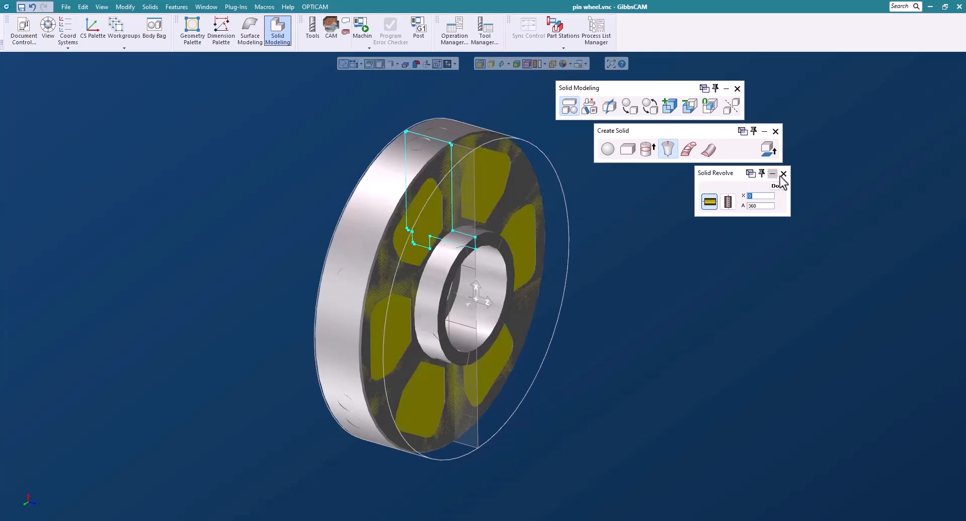
click(783, 174)
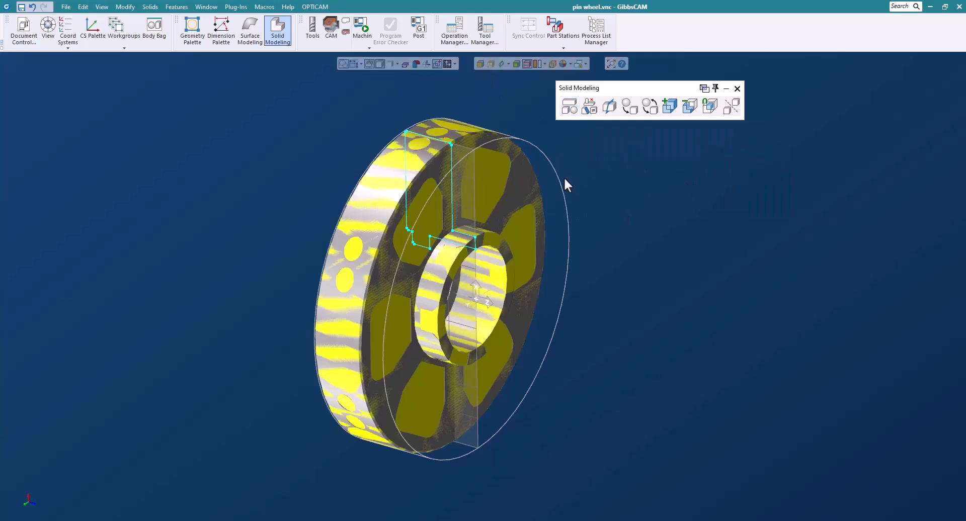
Step: Offset the revolved body by 0.05 using the Advanced Solid Modeling Offset function
click(590, 106)
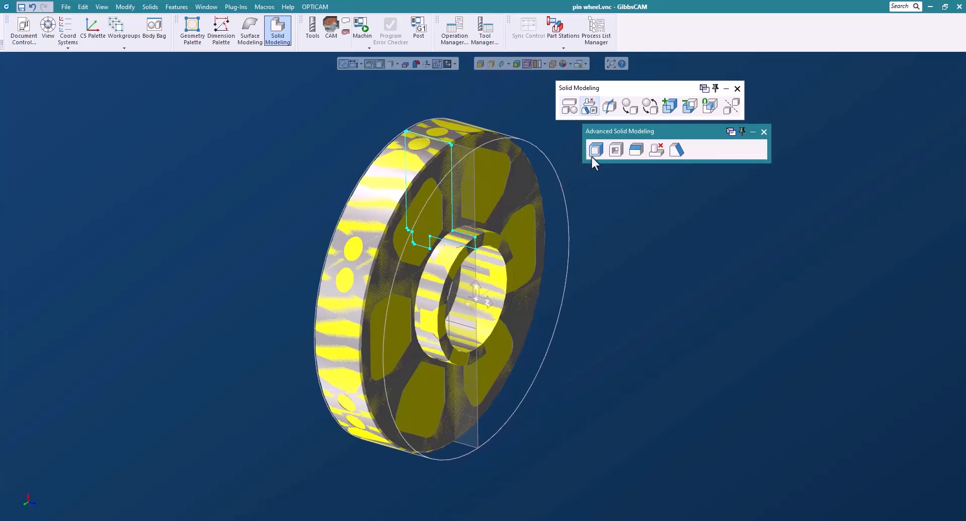
click(596, 150)
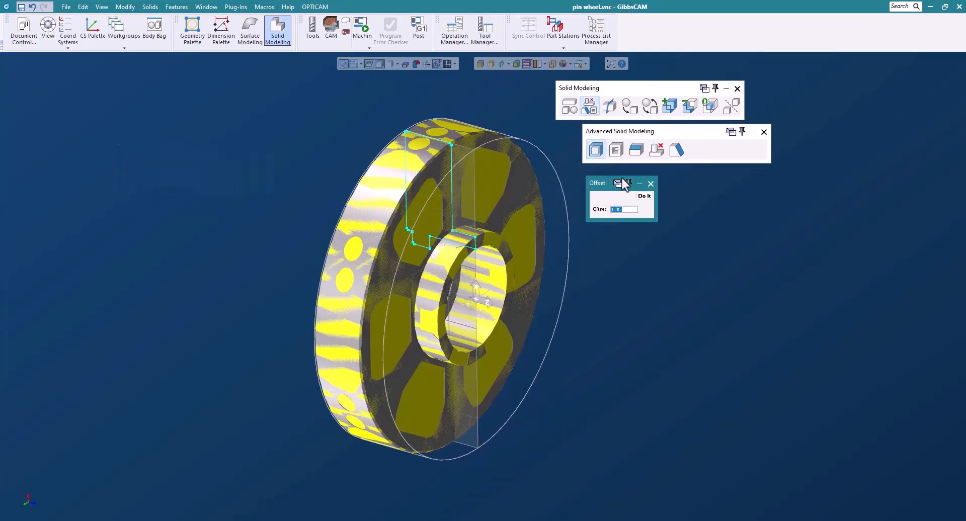
drag(596, 182, 665, 173)
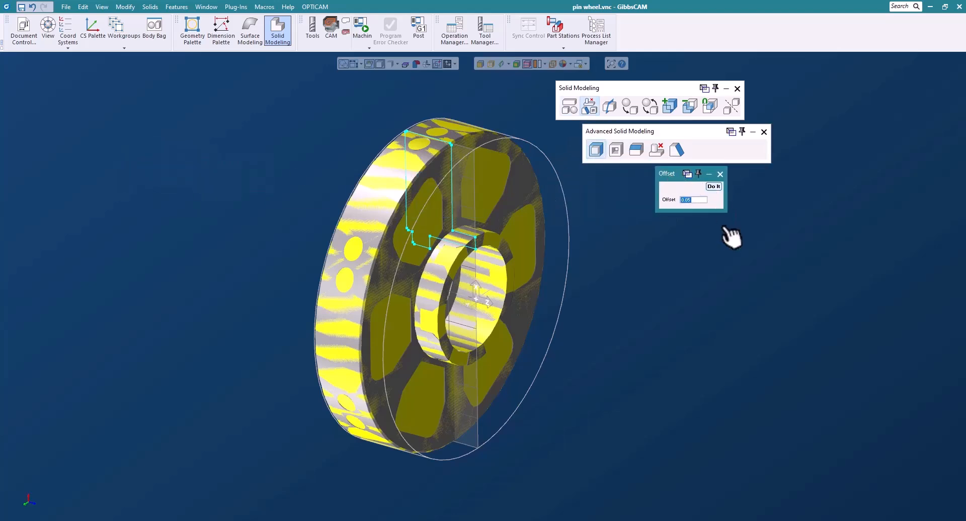
click(713, 186)
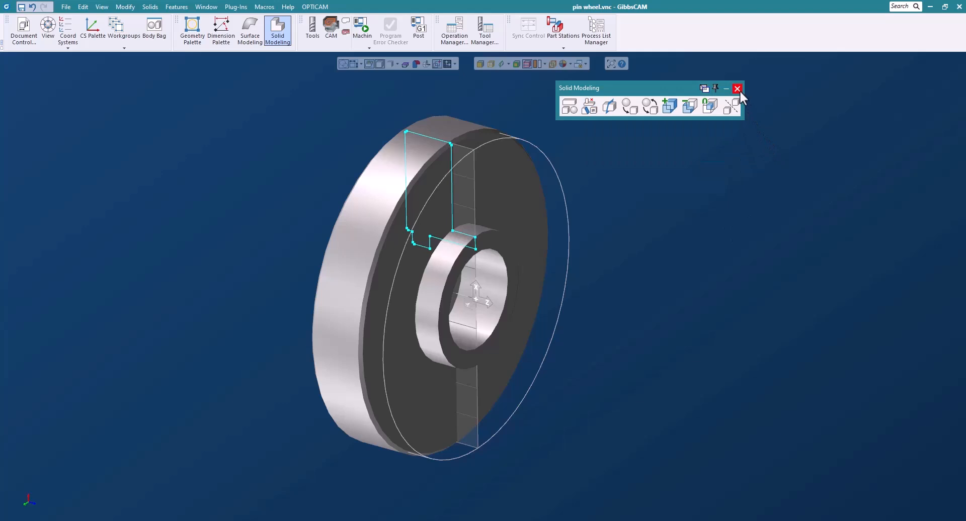
Step: Set the offset disk's Body Type to Stock and store it in the Body Bag
right_click(456, 135)
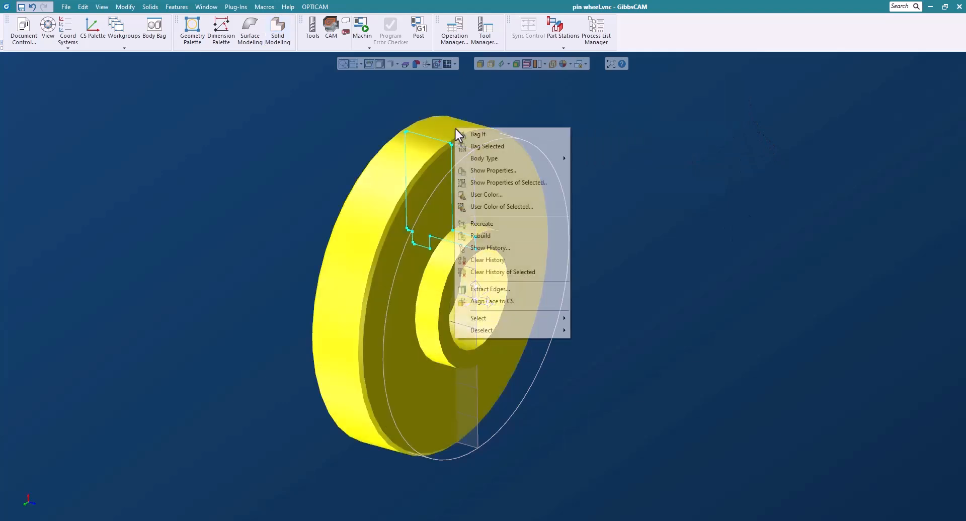
mouse_move(484, 158)
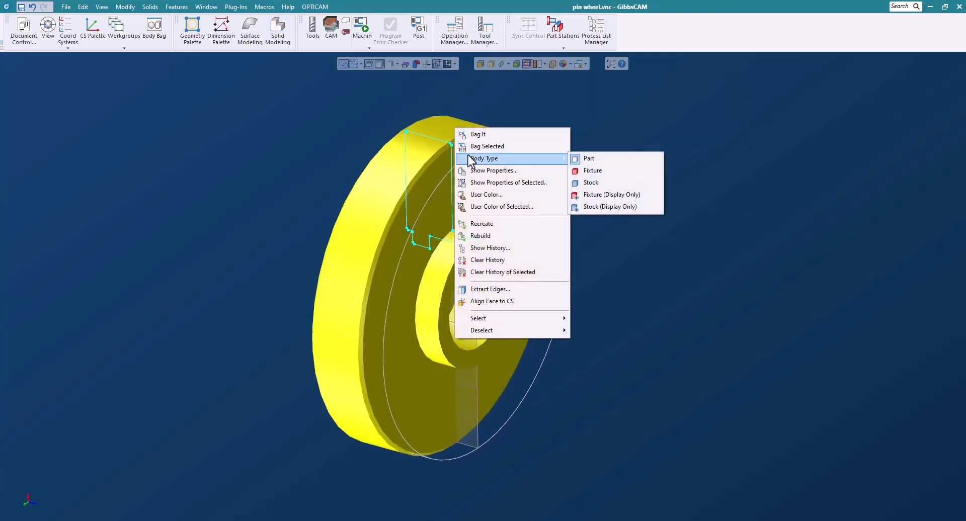
click(593, 171)
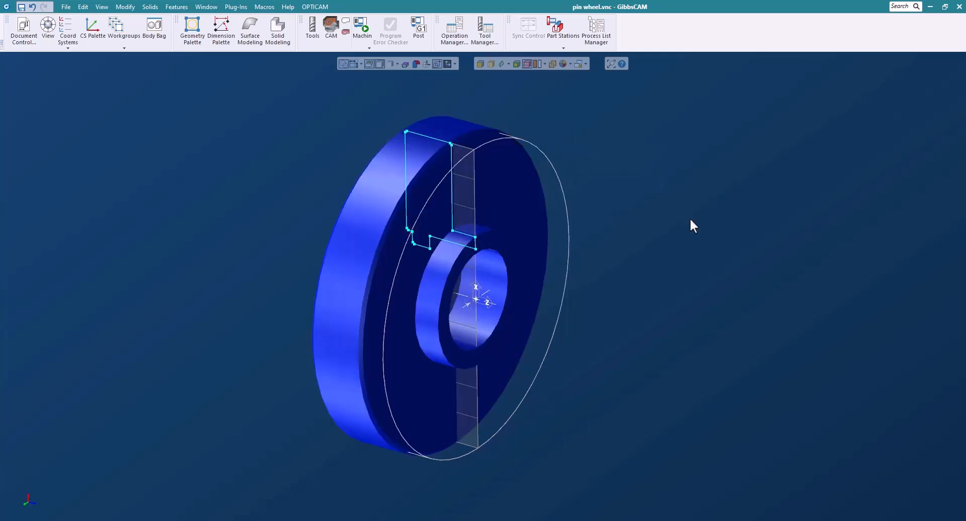
click(154, 29)
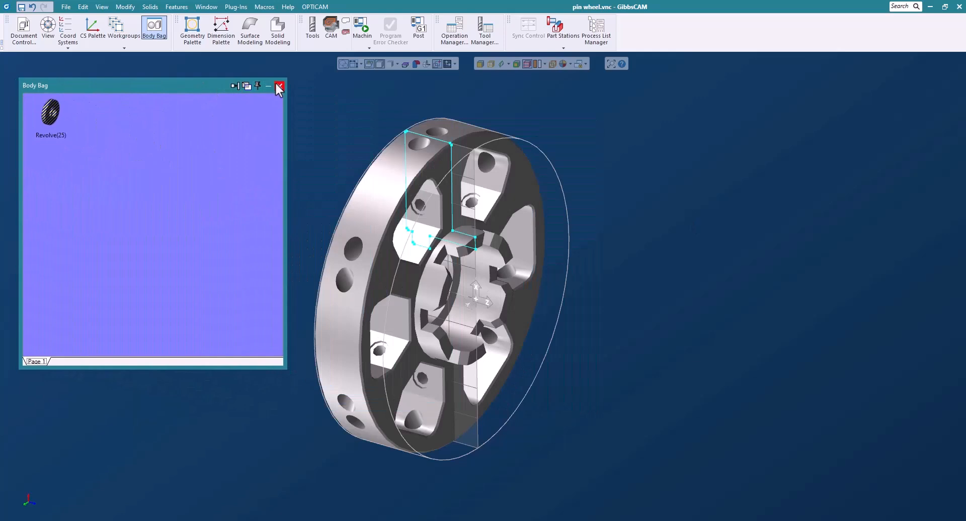
click(279, 86)
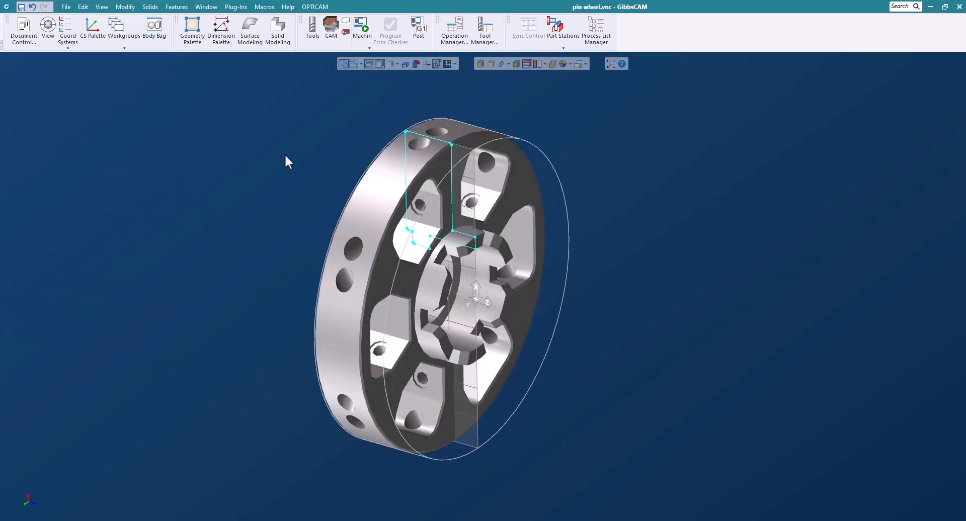
mouse_move(437, 120)
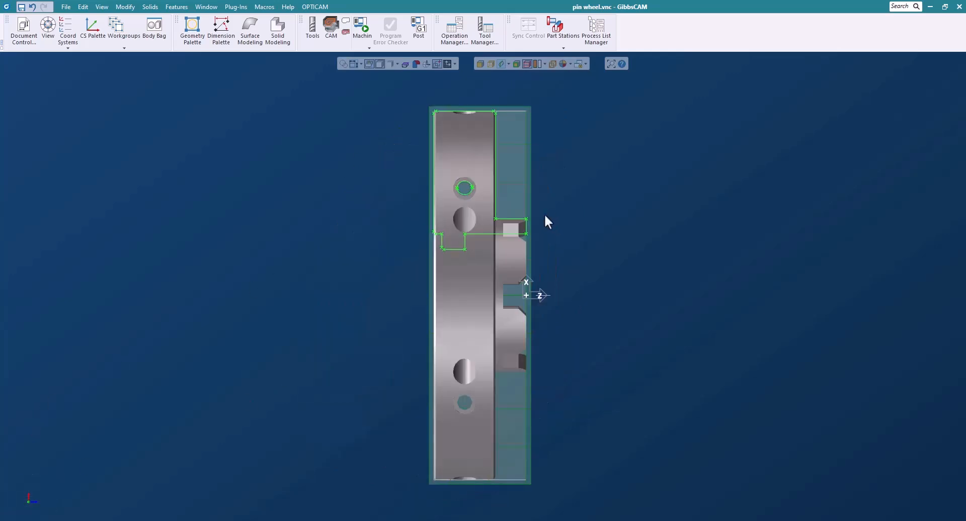
mouse_move(350, 245)
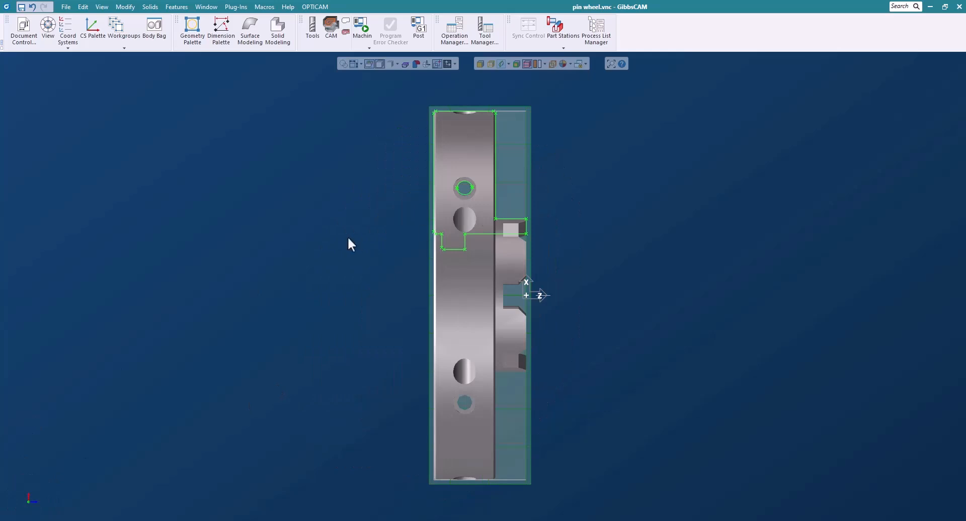
Step: Show the tool list with the four defined tools
click(312, 26)
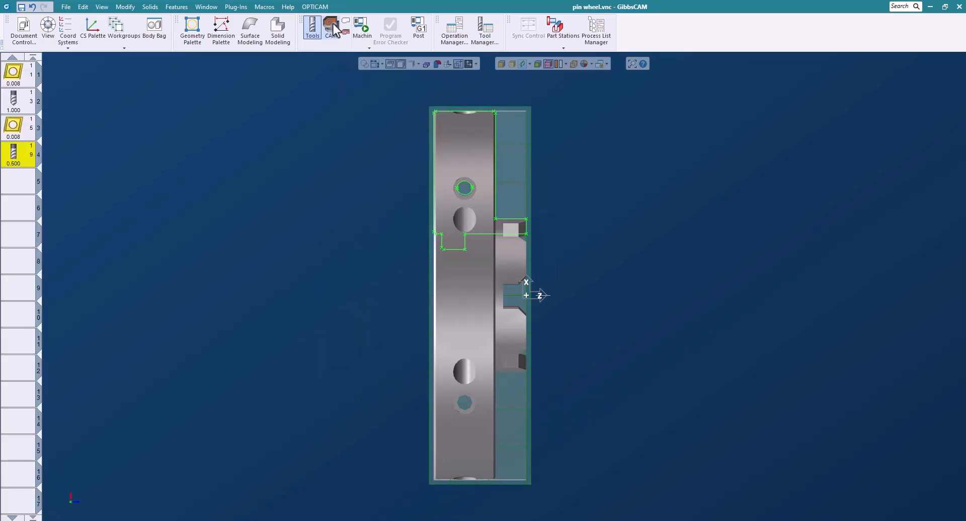
Step: Create a Turning Rough process with tool 1 cutting the outside diameter
click(331, 27)
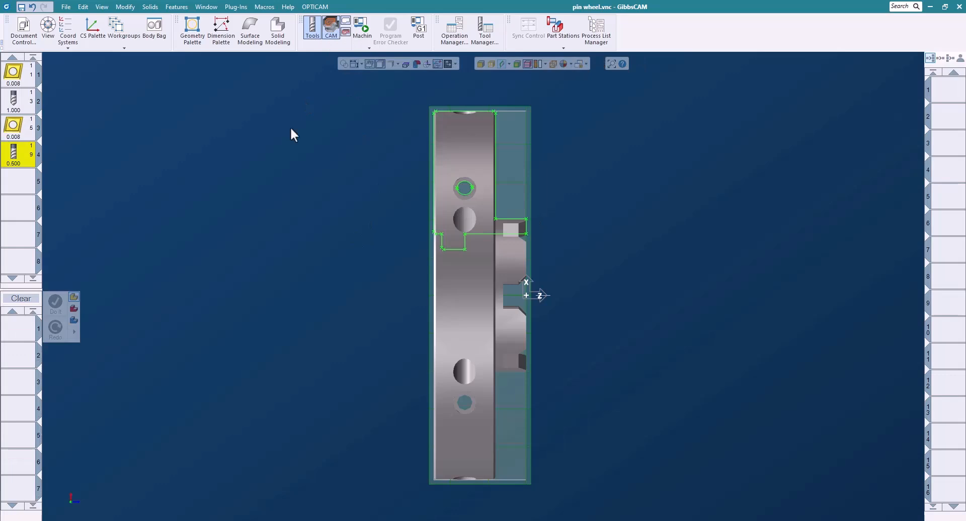
mouse_move(498, 127)
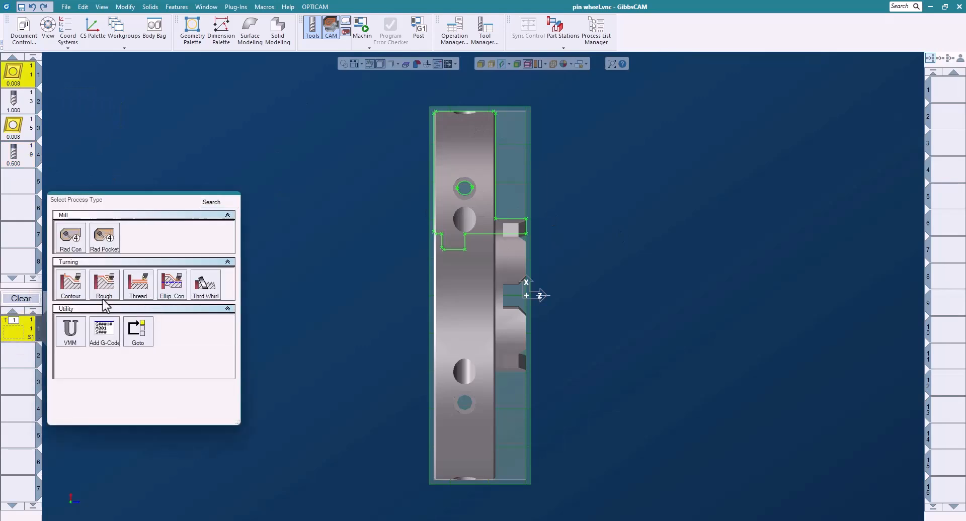
click(104, 286)
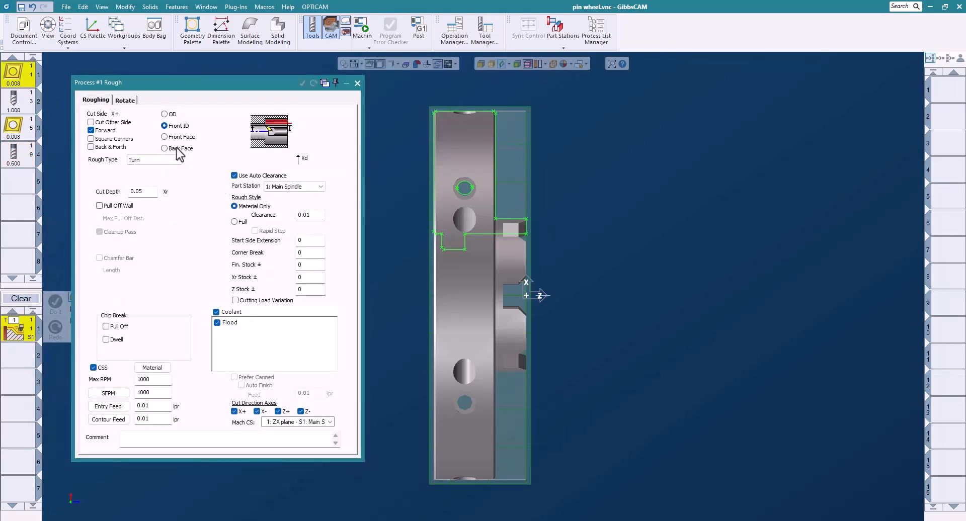
click(165, 114)
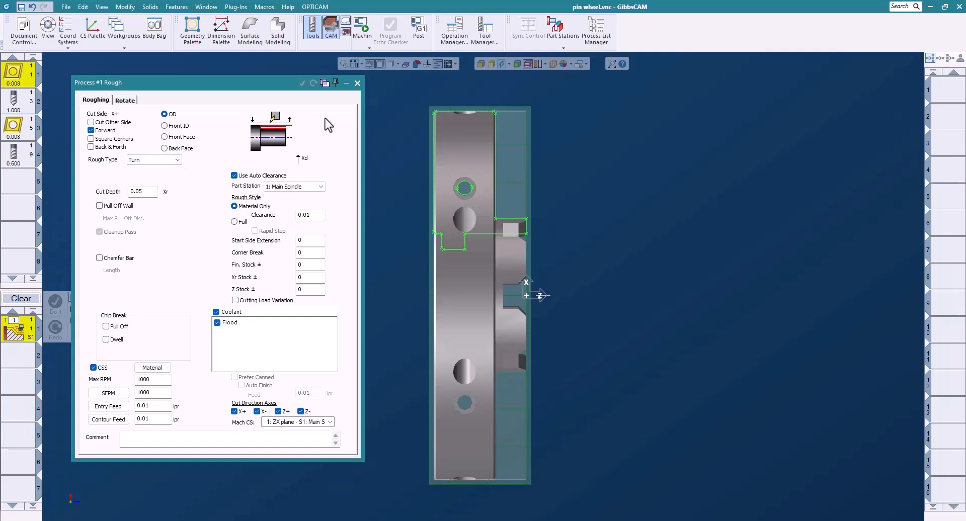
mouse_move(247, 218)
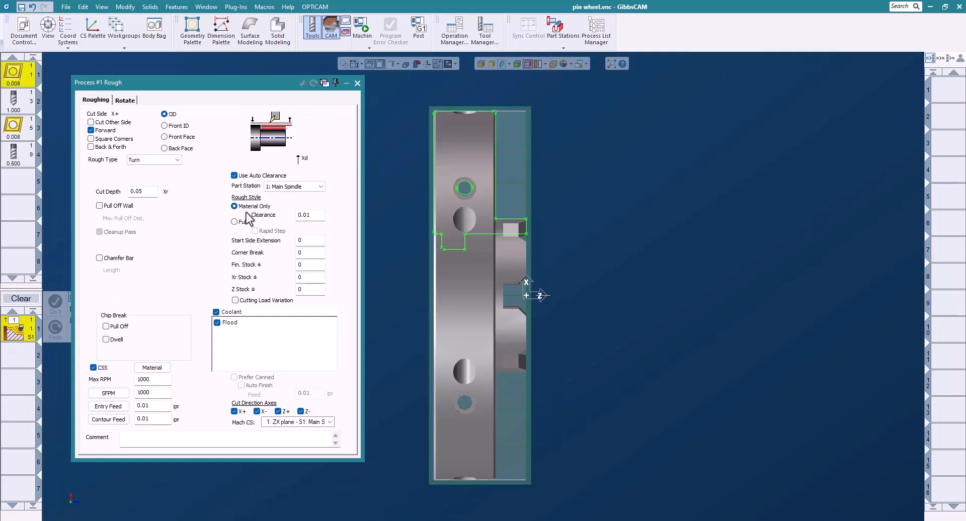
mouse_move(559, 231)
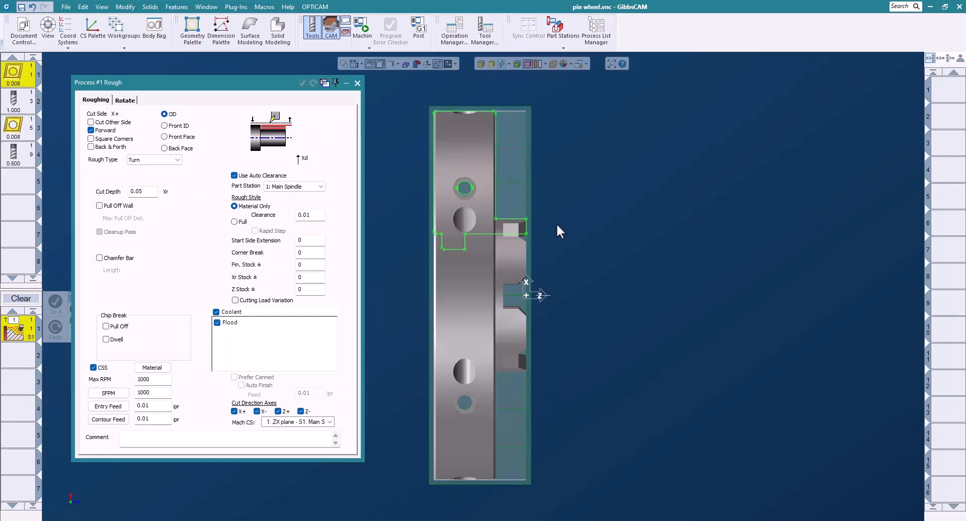
mouse_move(565, 229)
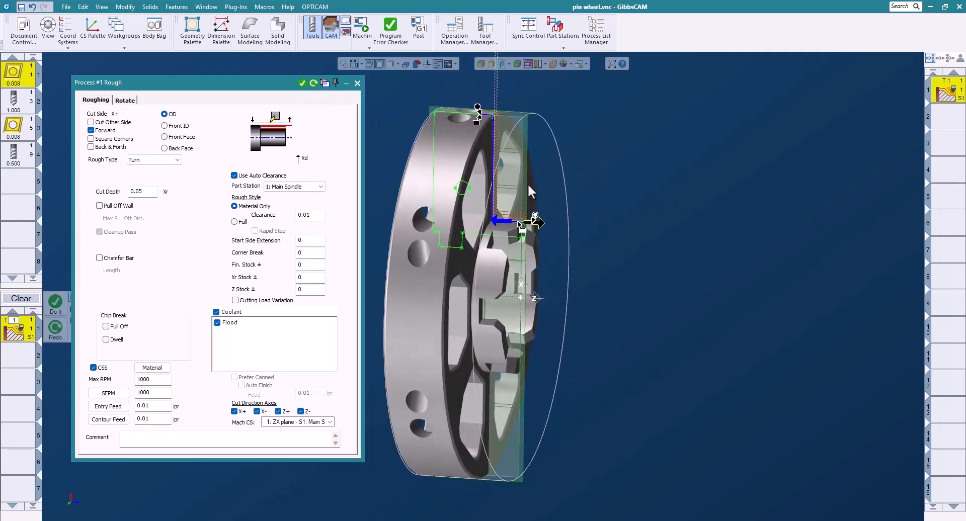
mouse_move(261, 171)
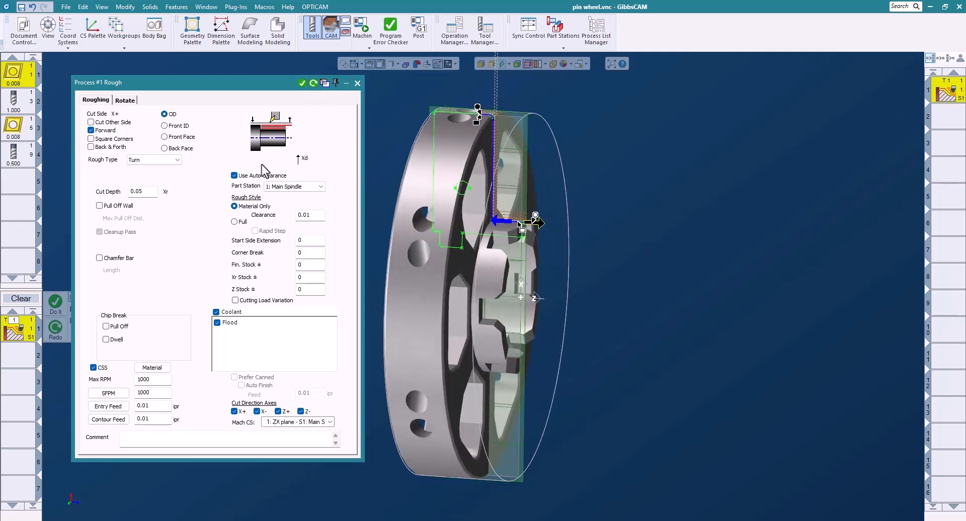
mouse_move(500, 135)
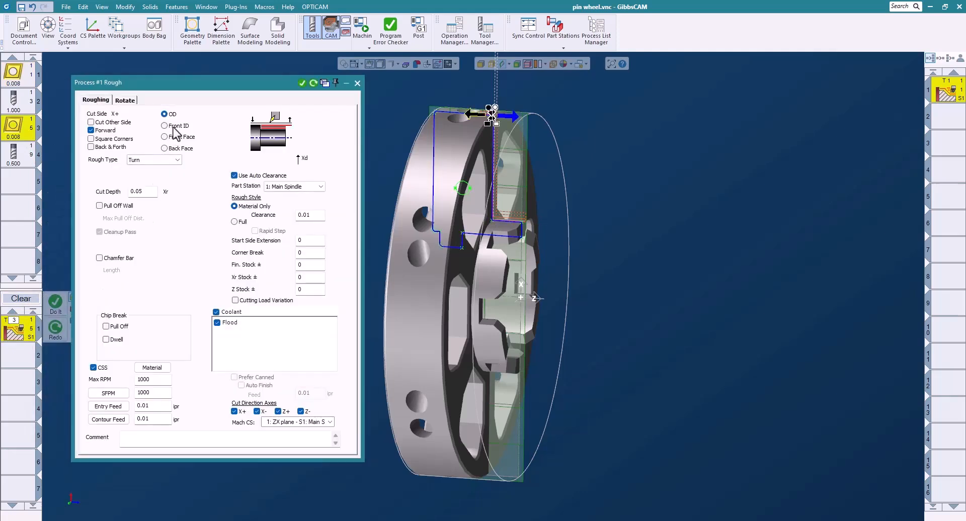
Step: Create a second roughing operation with tool 3 cutting the front inside diameter
click(164, 126)
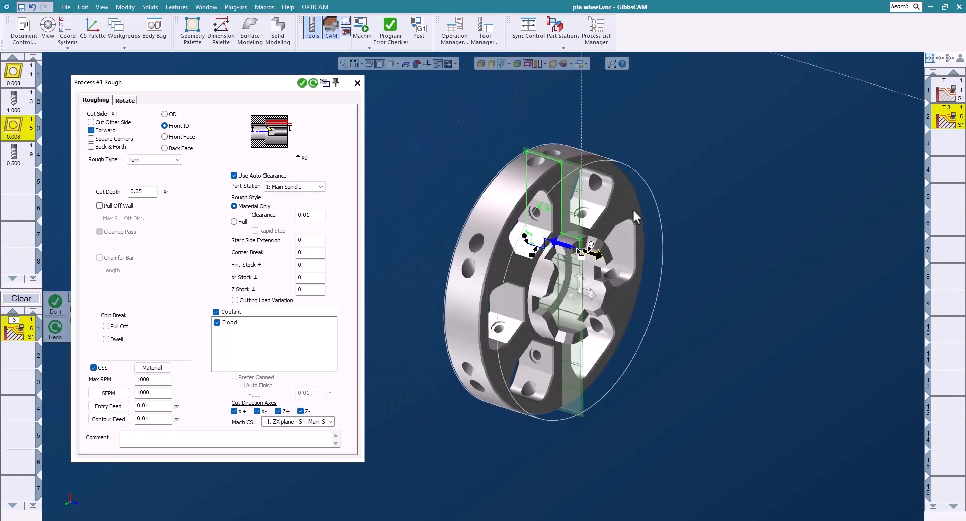
mouse_move(357, 83)
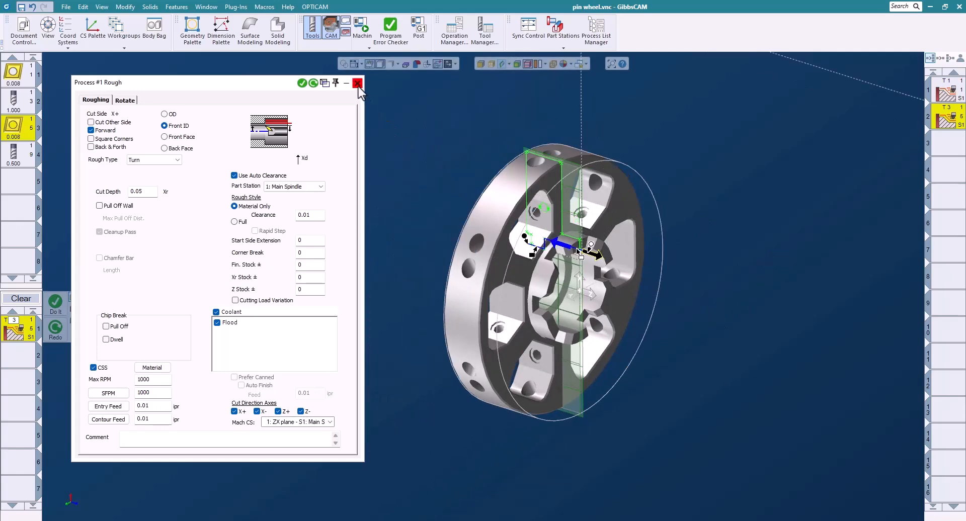
click(357, 82)
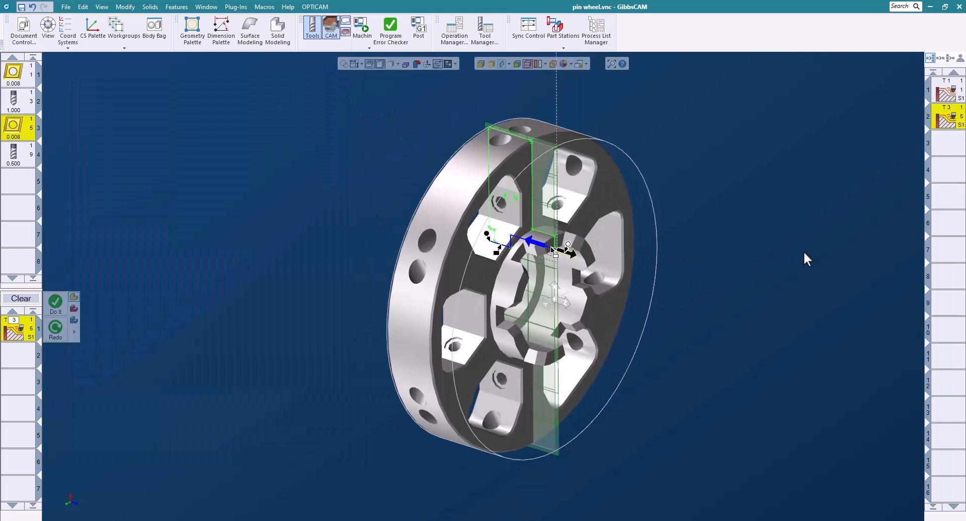
mouse_move(374, 177)
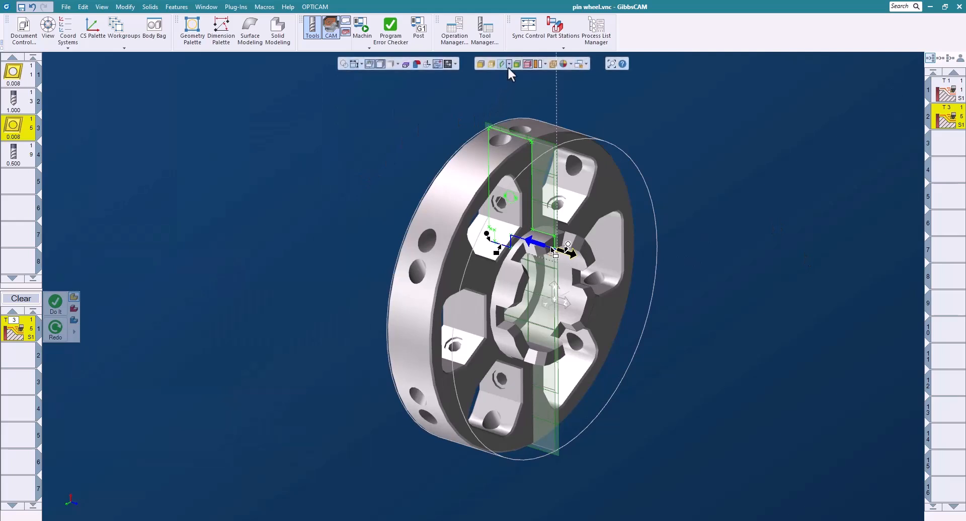
Step: Clear the lathe profile selection and set the coordinate system to the XY plane
click(508, 64)
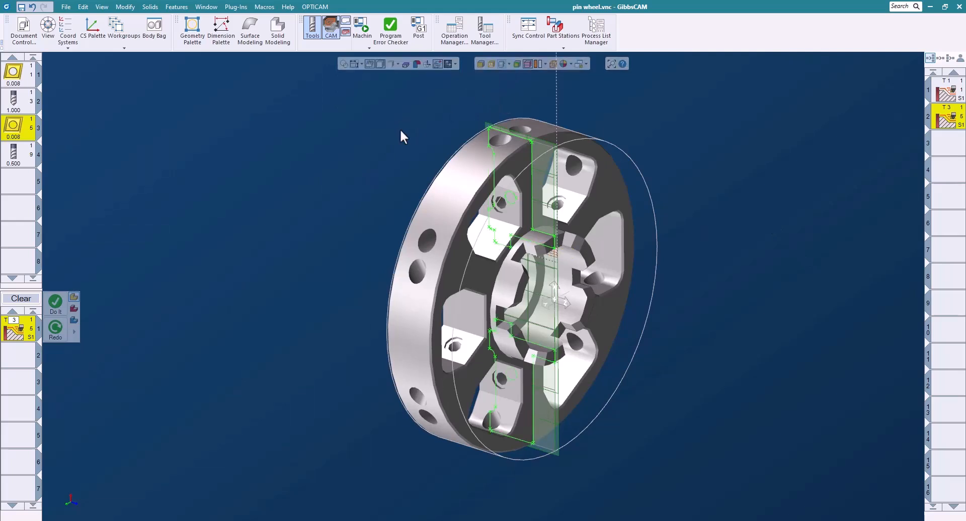
mouse_move(316, 189)
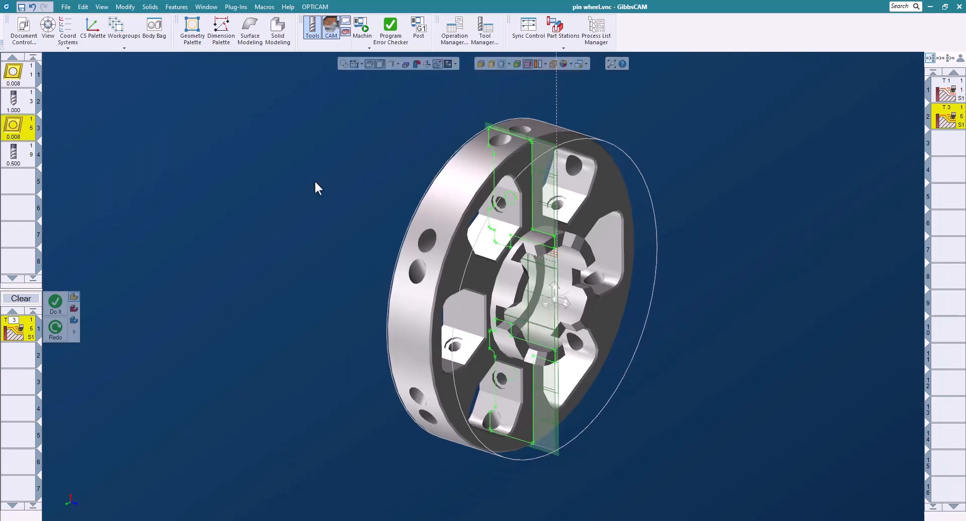
mouse_move(120, 134)
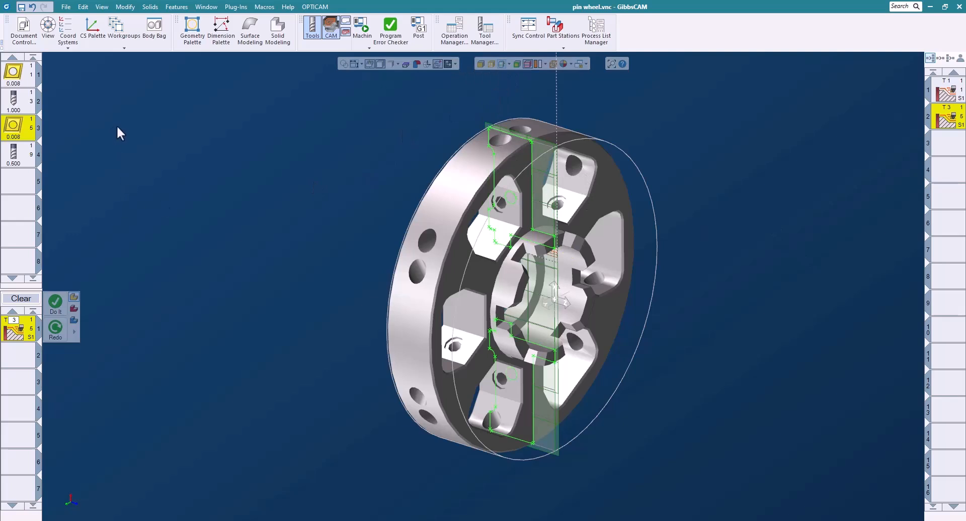
mouse_move(68, 28)
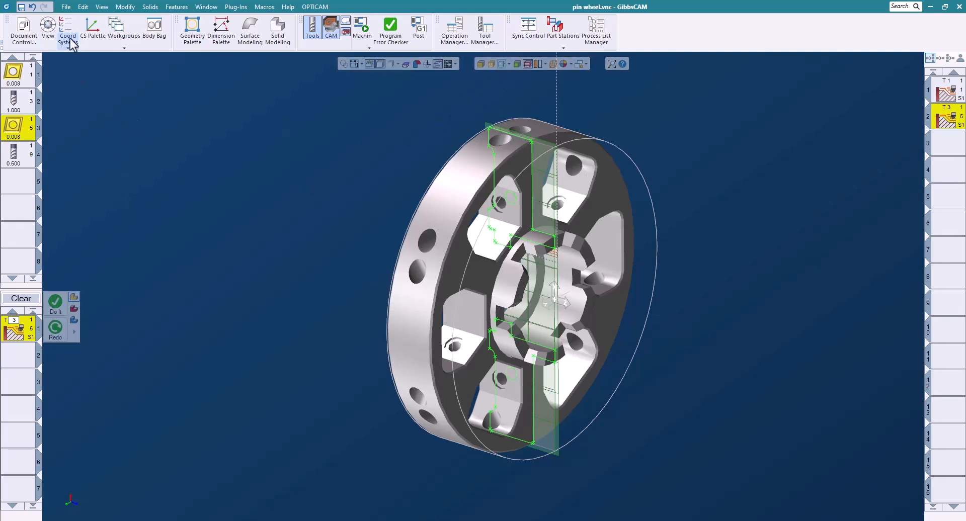
click(66, 29)
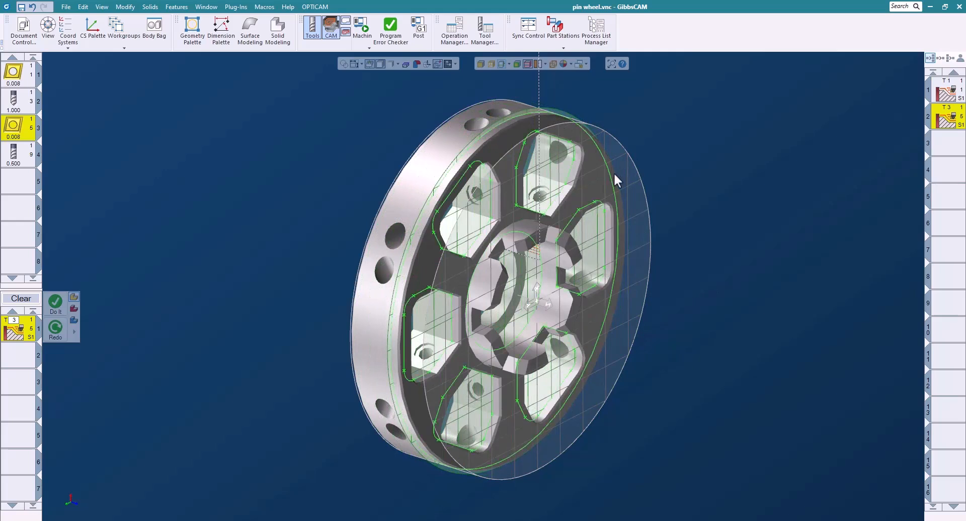
mouse_move(730, 247)
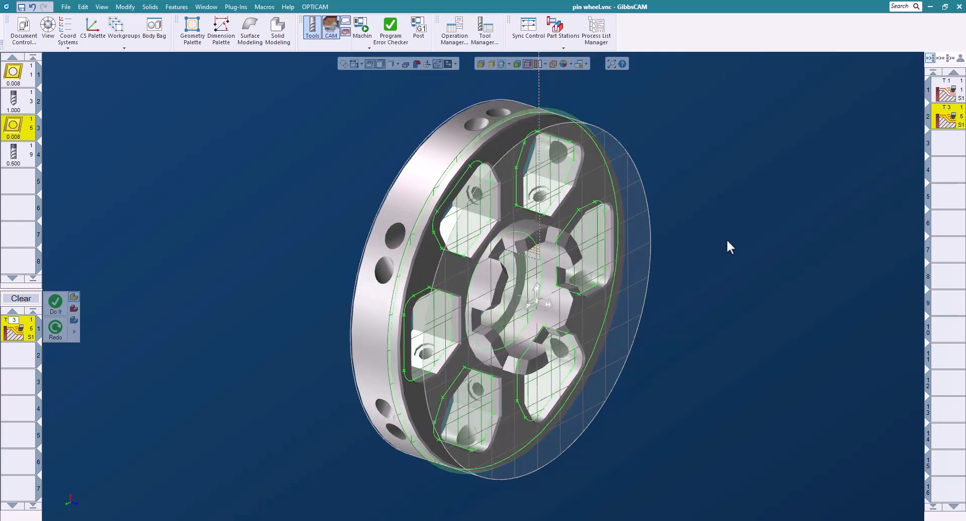
mouse_move(199, 272)
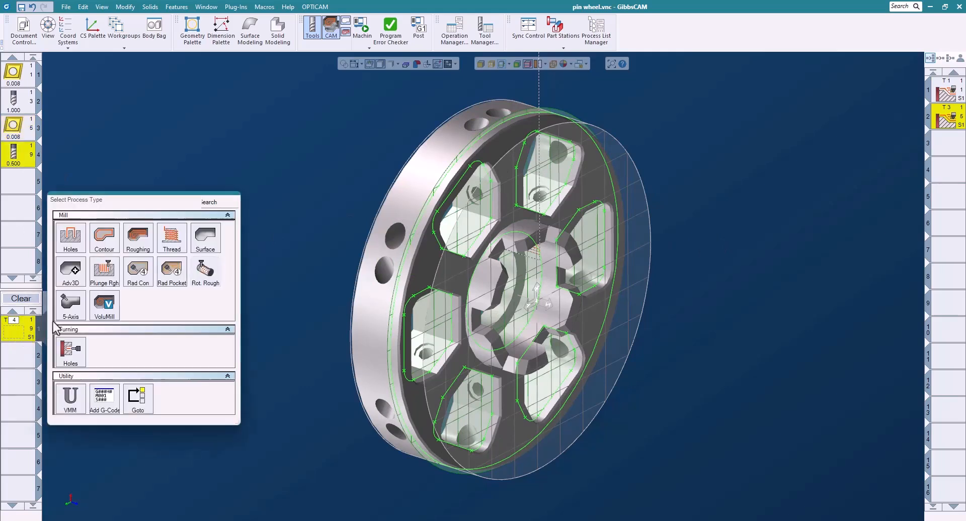
Step: Create a Mill Roughing process with Z Step .1, duplicated 5 times at 60° C rotations
click(138, 239)
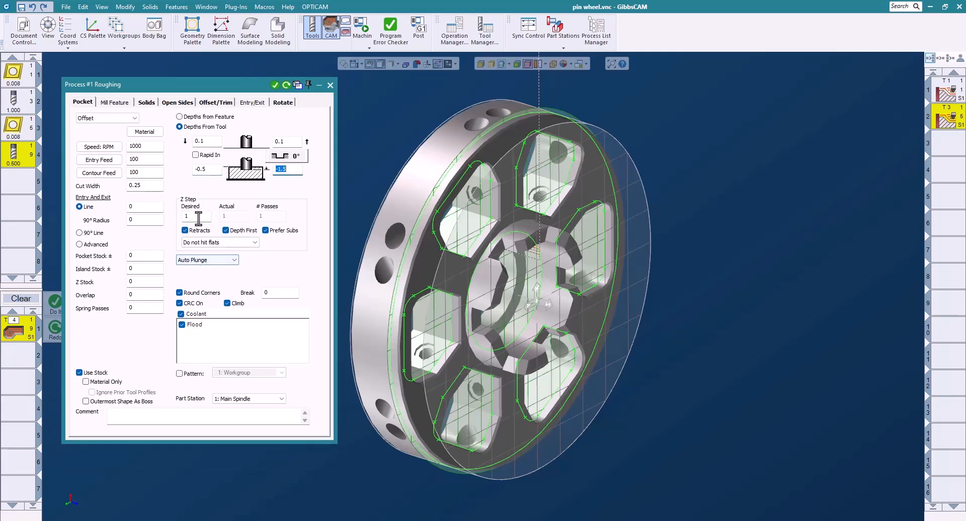
text(.1)
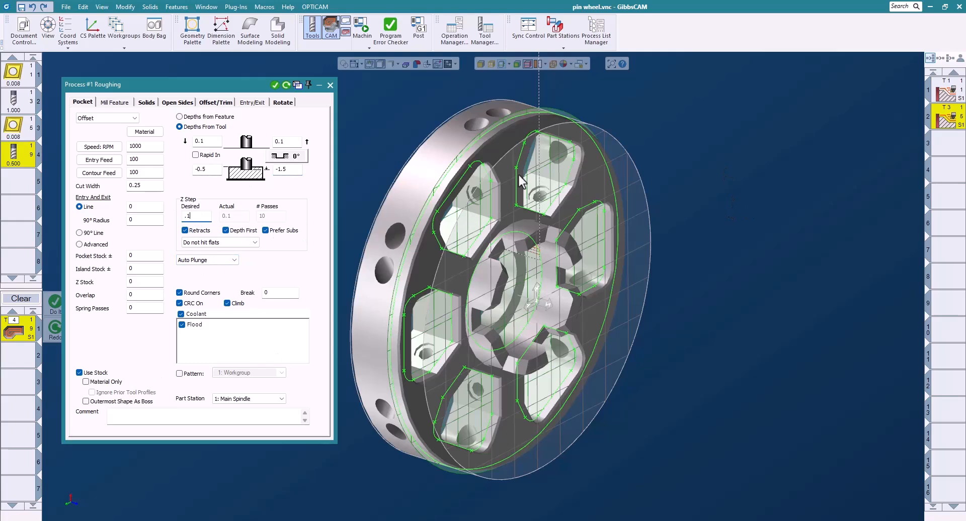
mouse_move(499, 205)
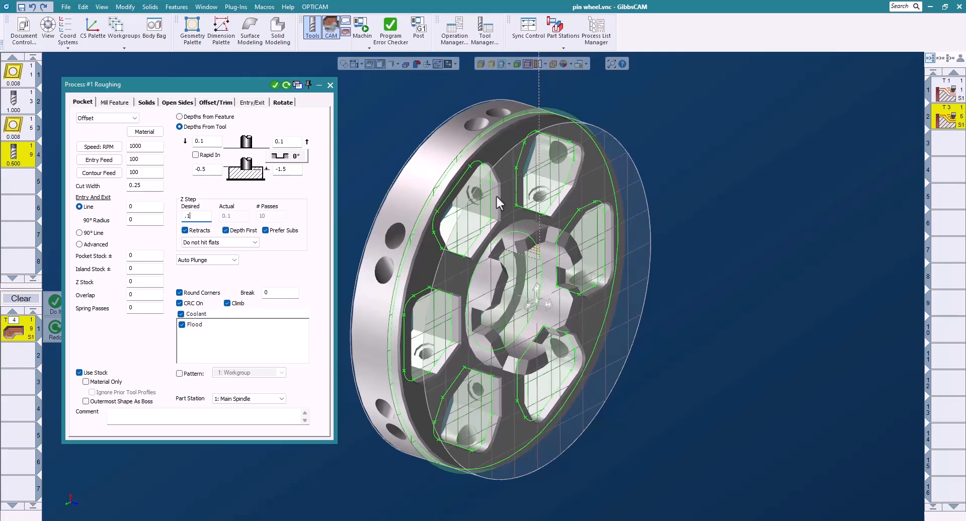
mouse_move(286, 110)
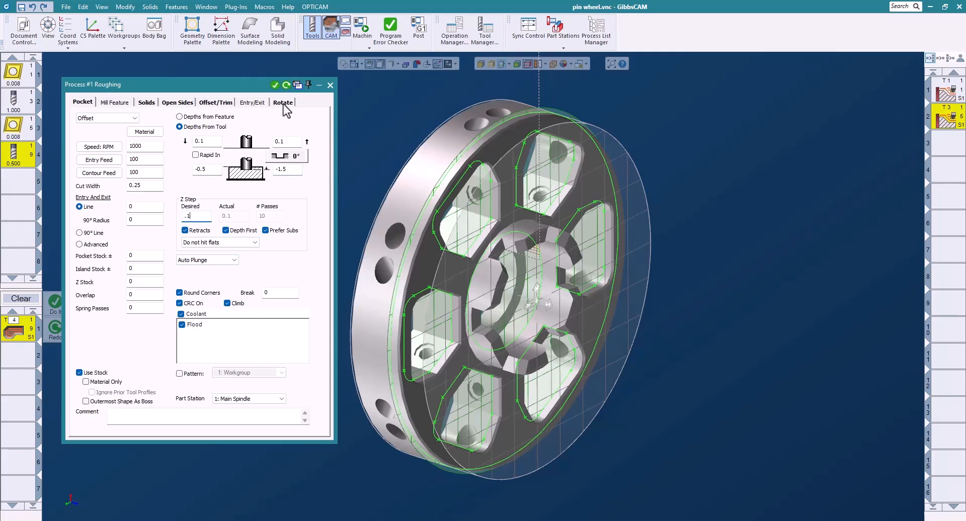
click(283, 101)
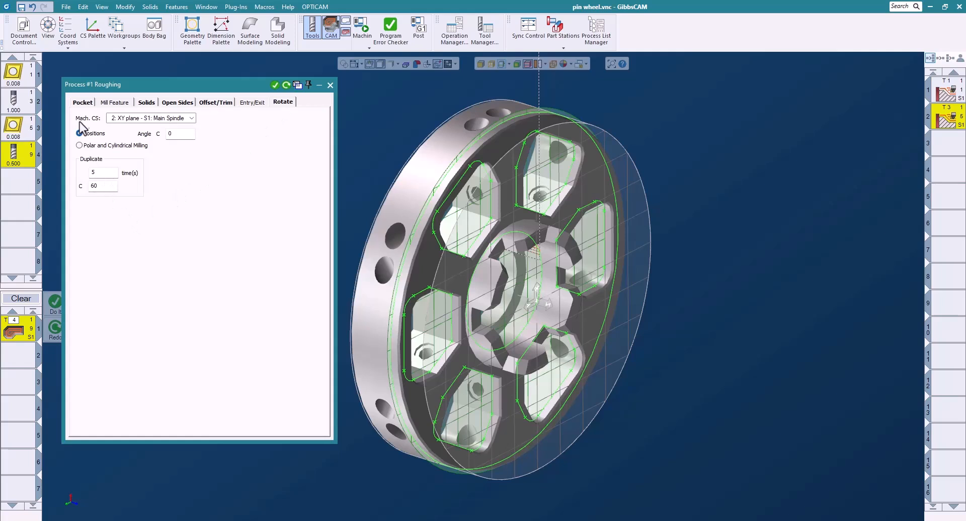
click(82, 102)
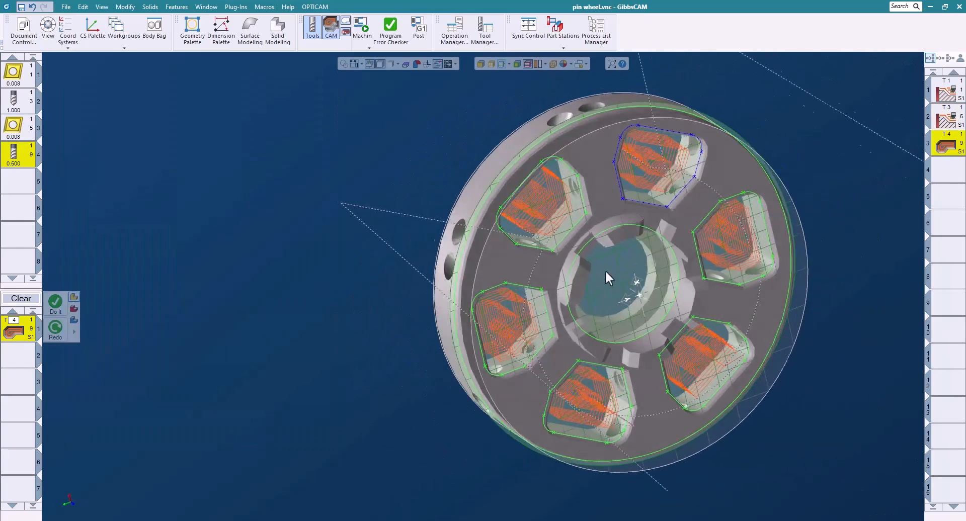
Step: Orbit the pin wheel to inspect the six rotated pocket roughing toolpaths
drag(607, 277, 807, 252)
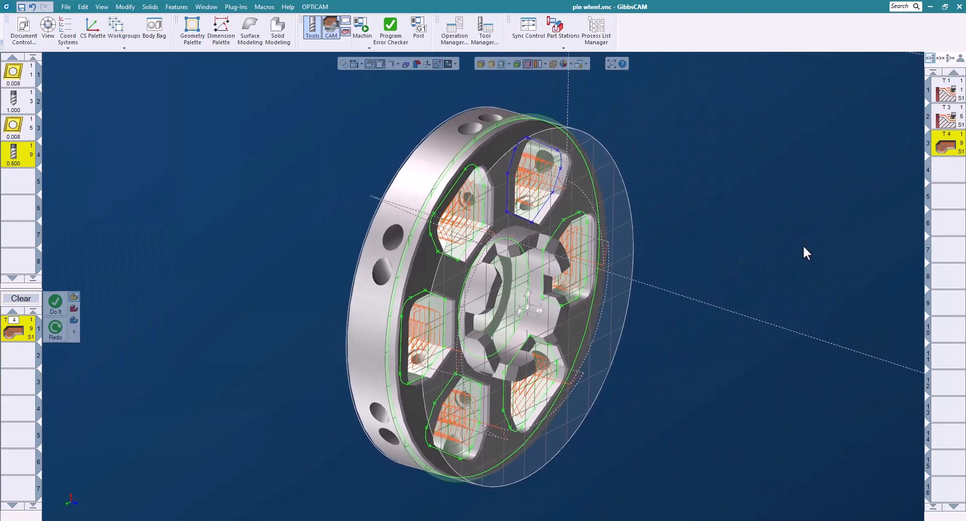
mouse_move(743, 256)
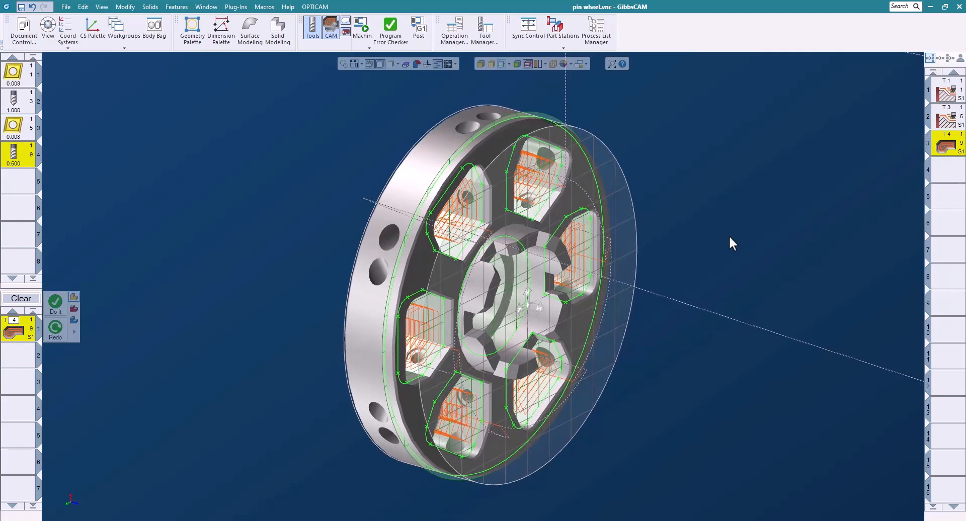
mouse_move(427, 156)
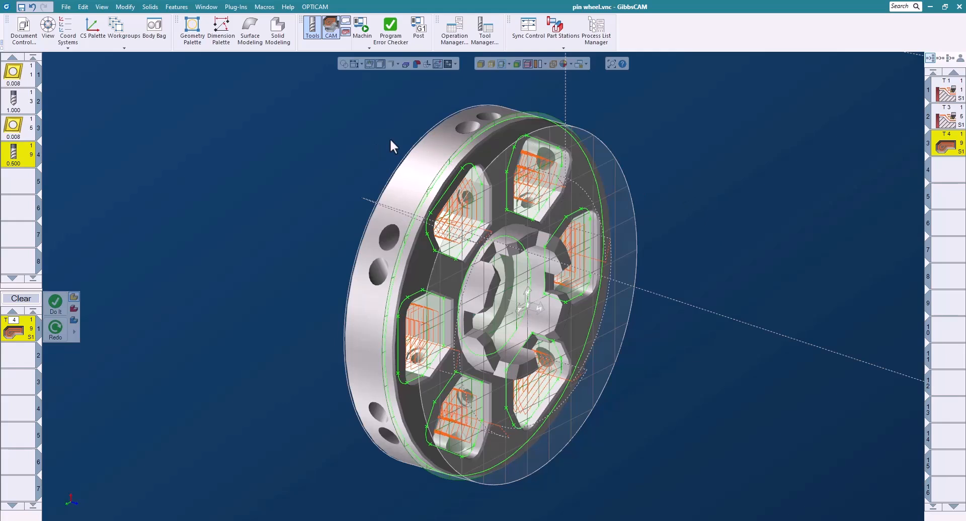
Step: Run Op Sim with an adjusted playback speed to watch the lathe tool cut the stock
click(363, 24)
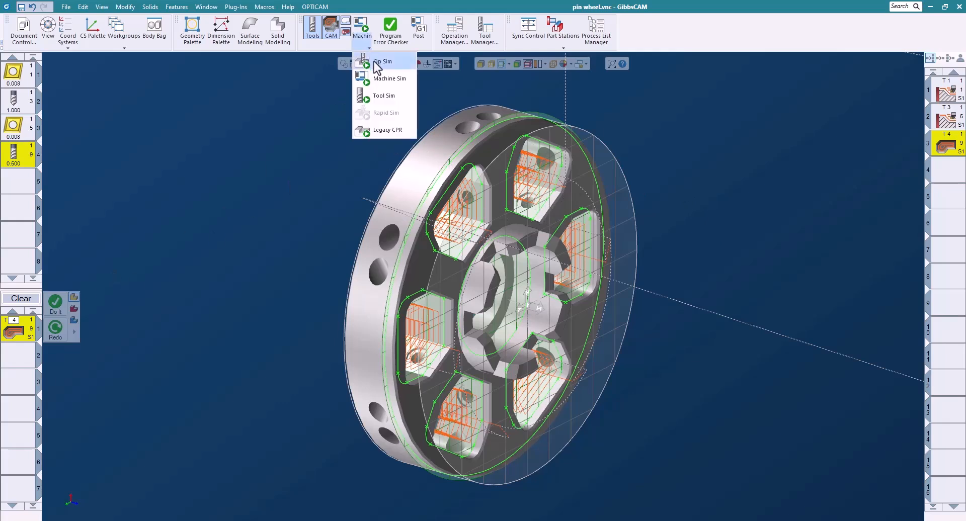
click(384, 61)
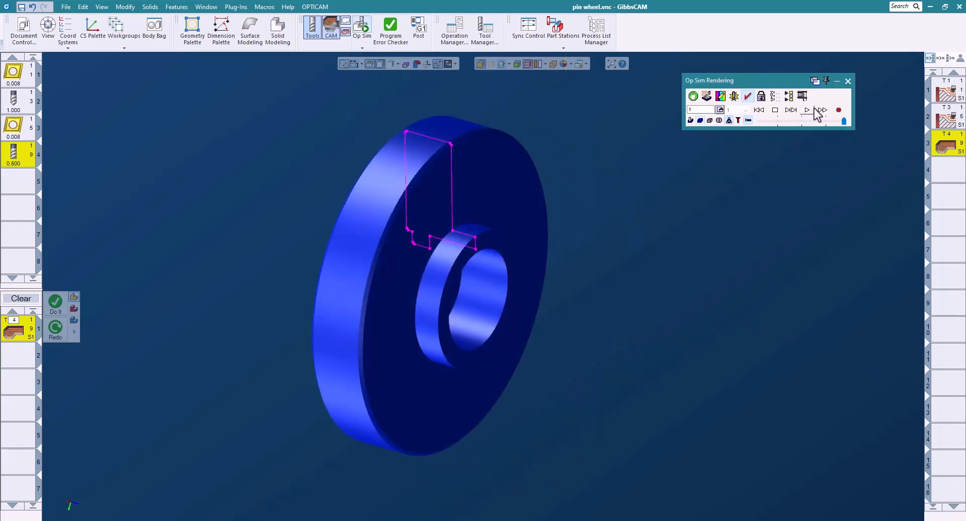
mouse_move(803, 122)
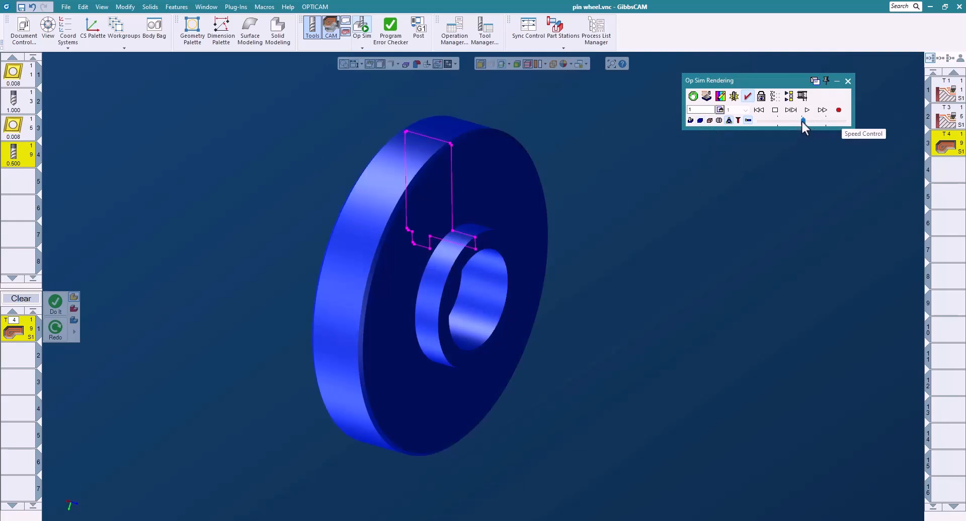
click(807, 110)
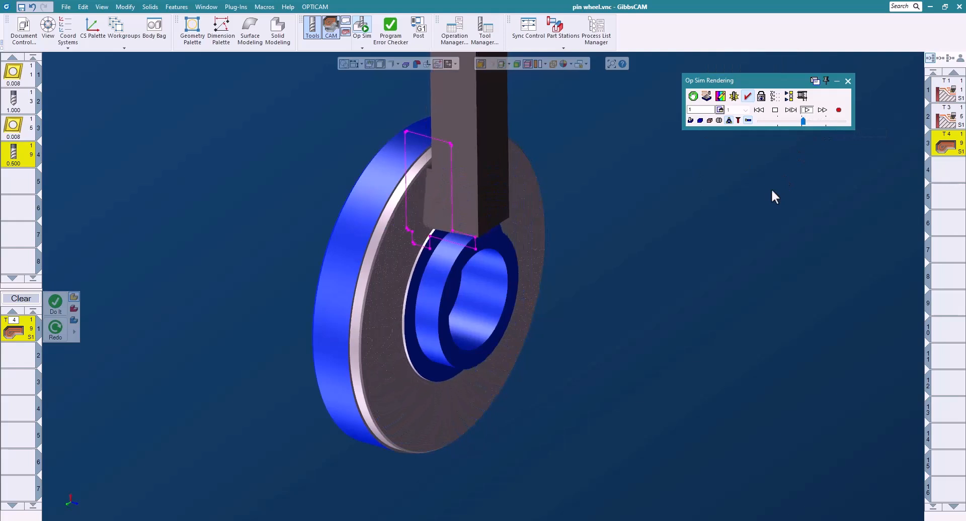
click(807, 110)
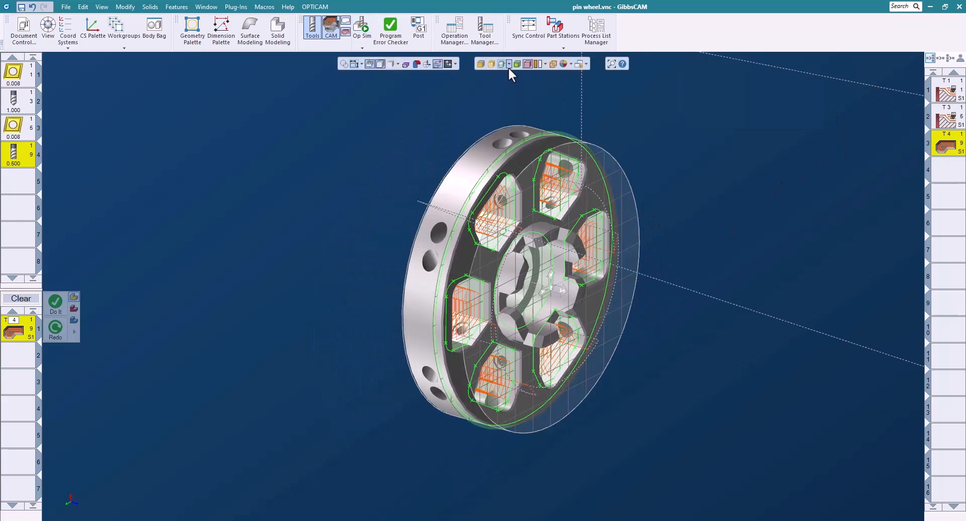
Step: Close the Op Sim rendering window to return to the toolpathed pin wheel view
click(506, 63)
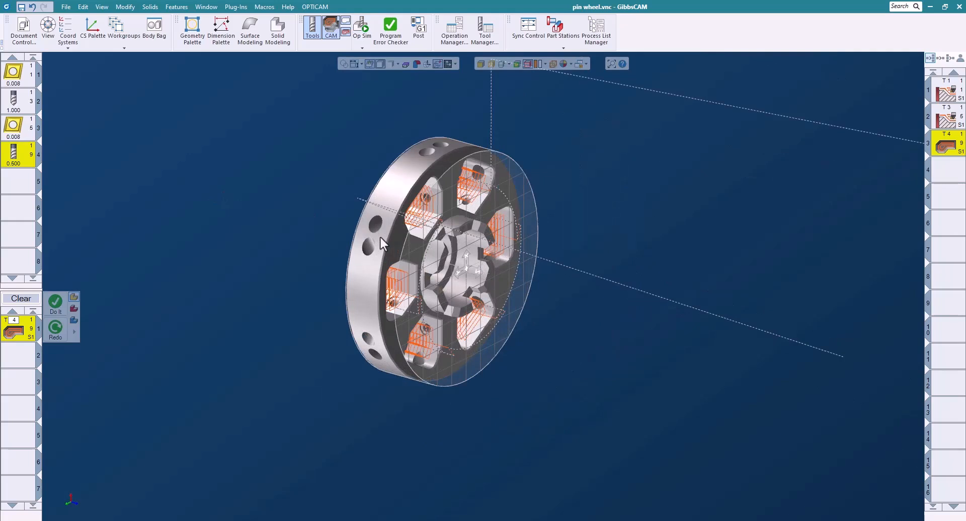
mouse_move(804, 418)
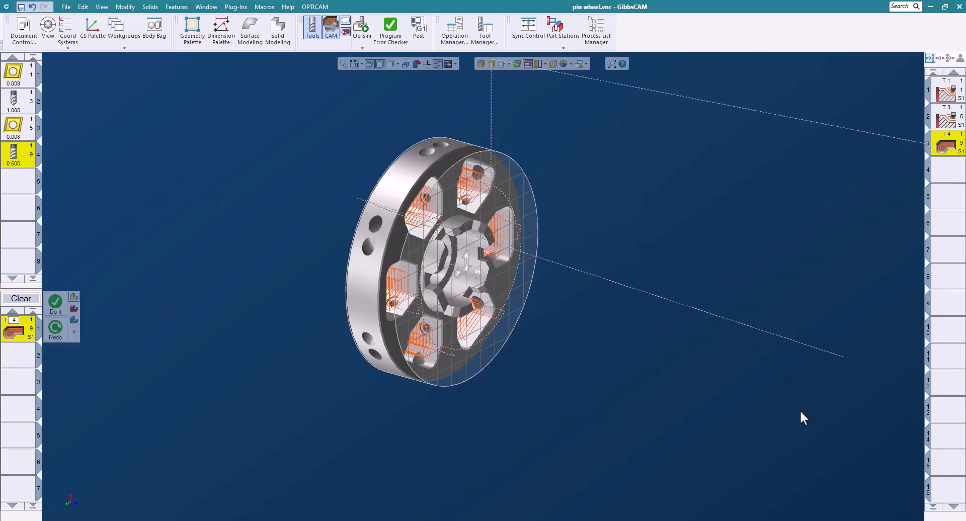